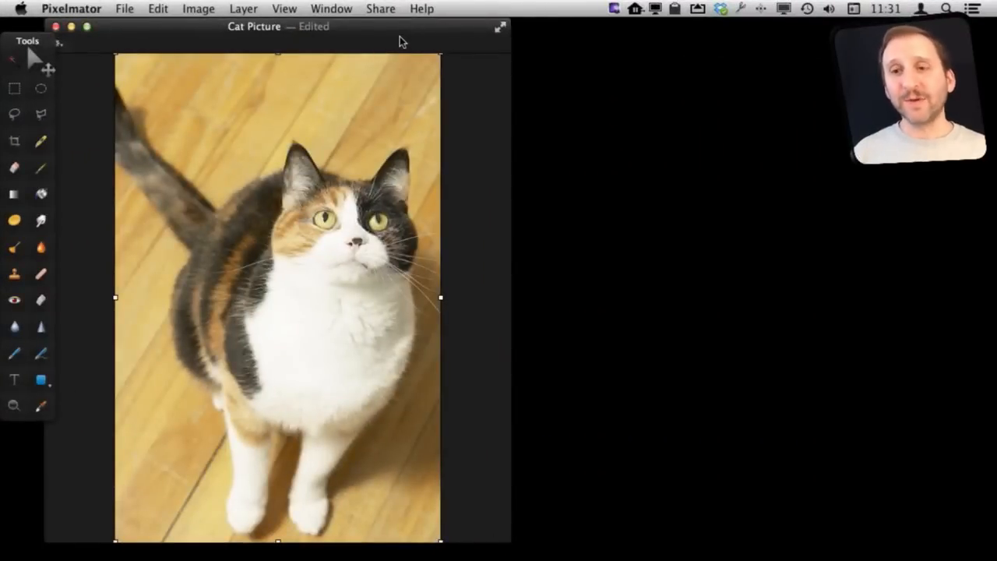
{"action": "mouse_move", "coordinate": [25, 364]}
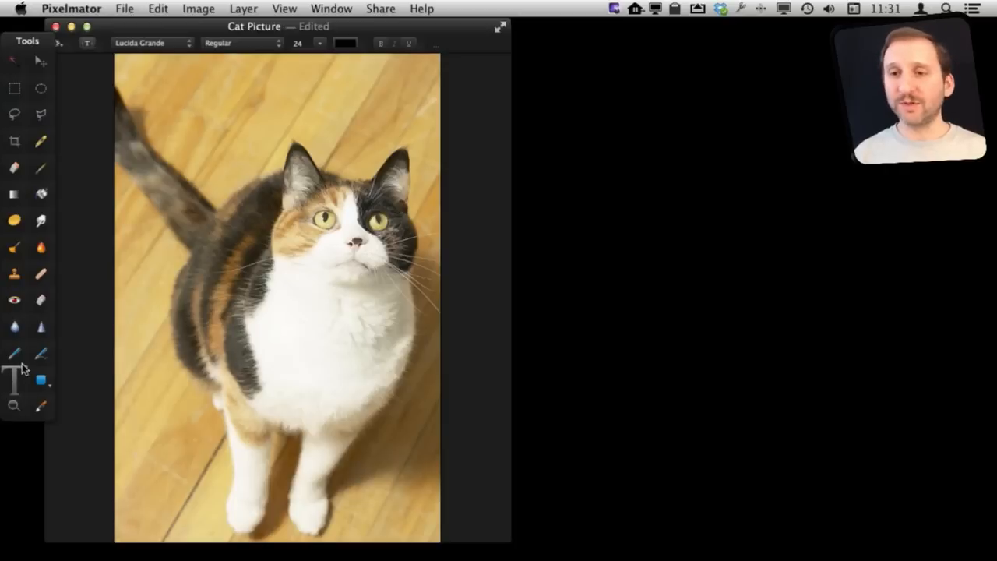
- Add a placeholder Text layer to the cat photo and centre it along the top edge
{"action": "left_click", "coordinate": [14, 380]}
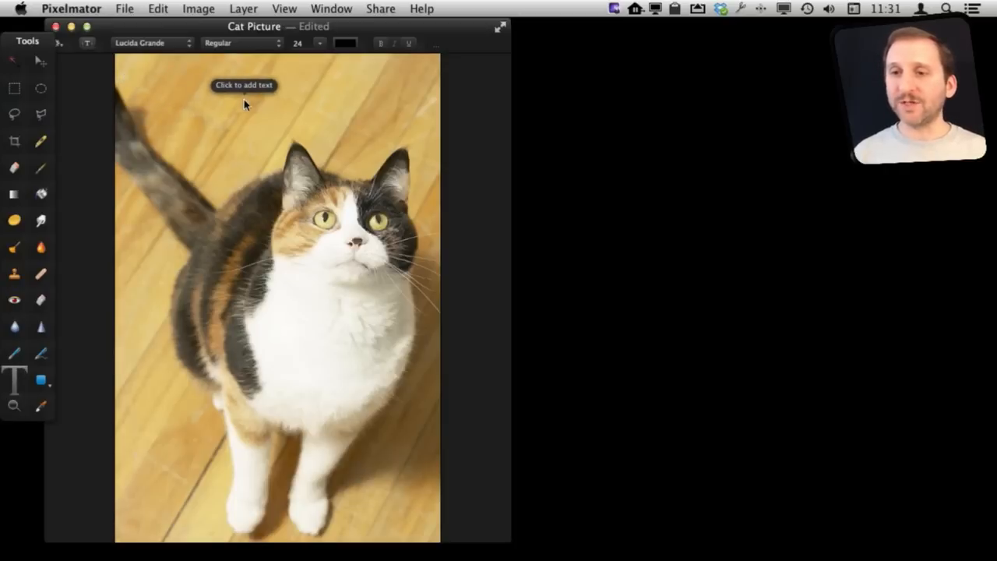
{"action": "left_click", "coordinate": [243, 101]}
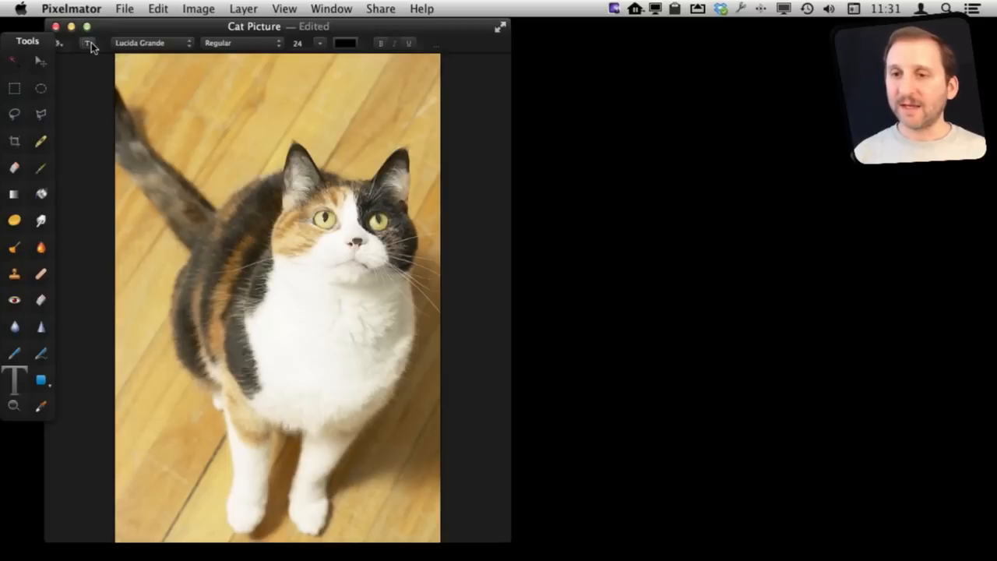
{"action": "left_click", "coordinate": [277, 299]}
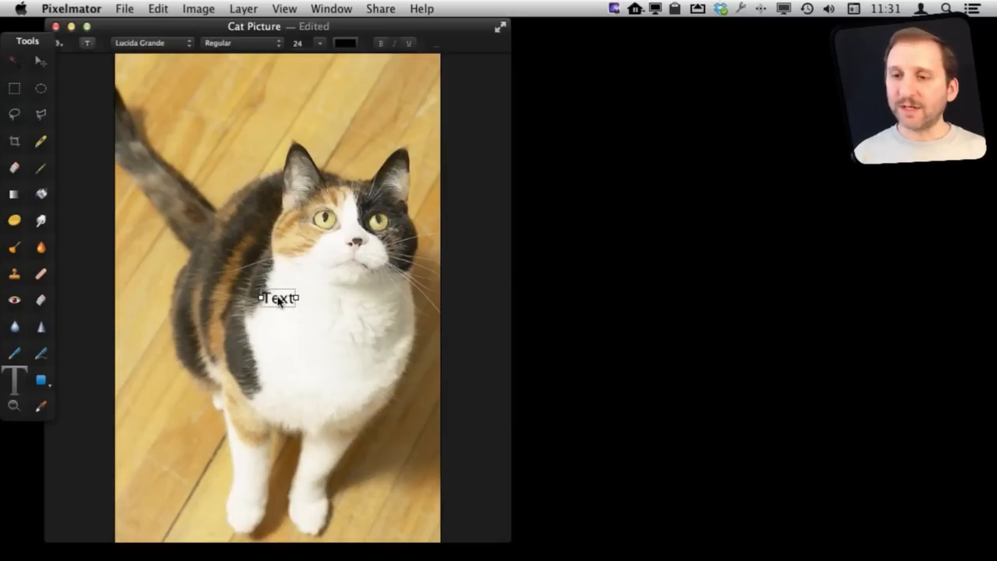
{"action": "left_click_drag", "start_coordinate": [278, 298], "coordinate": [203, 103]}
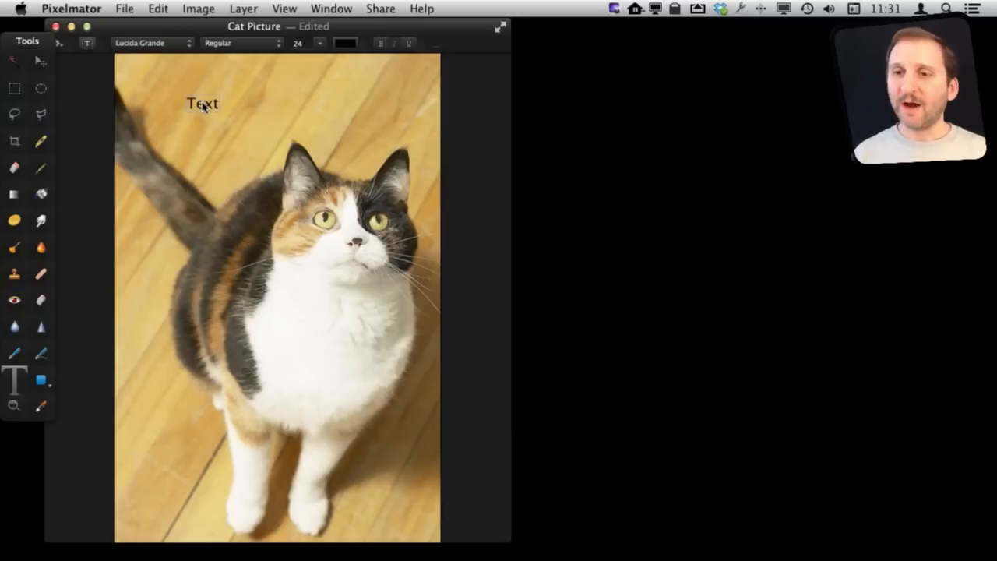
{"action": "left_click_drag", "start_coordinate": [202, 103], "coordinate": [164, 84]}
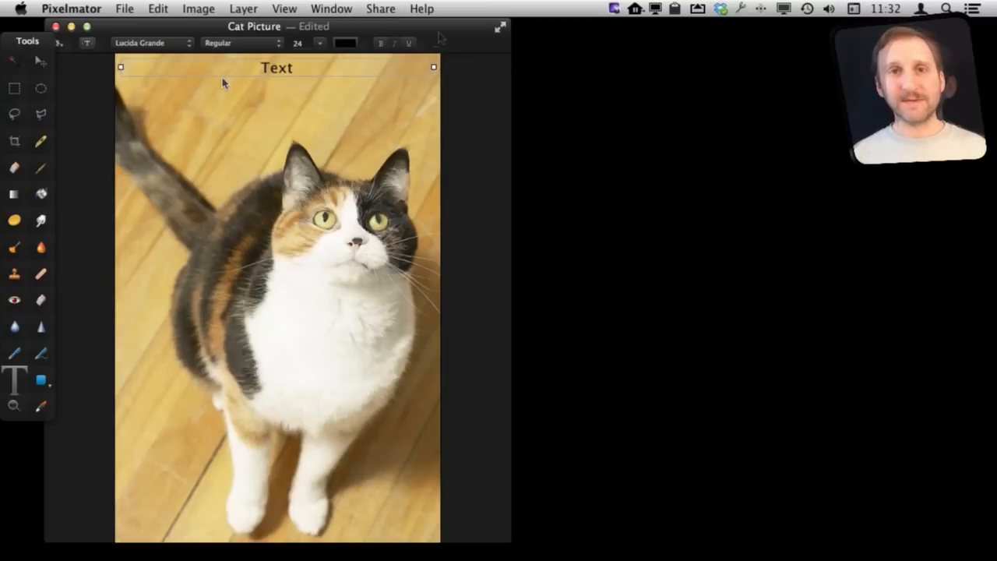
{"action": "mouse_move", "coordinate": [287, 76]}
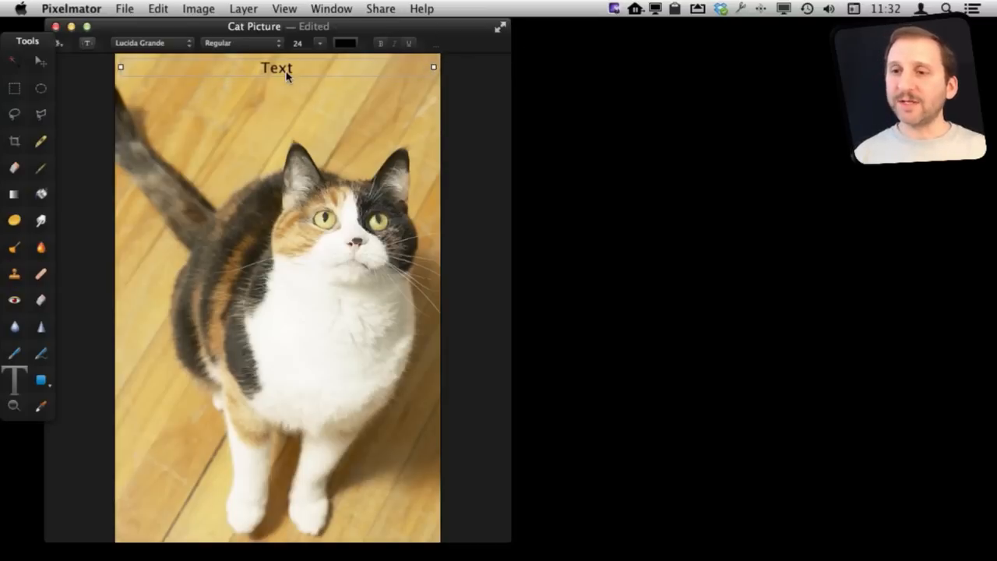
- Replace the placeholder so the caption reads 'Can I have a cookie?'
{"action": "double_click", "coordinate": [278, 69]}
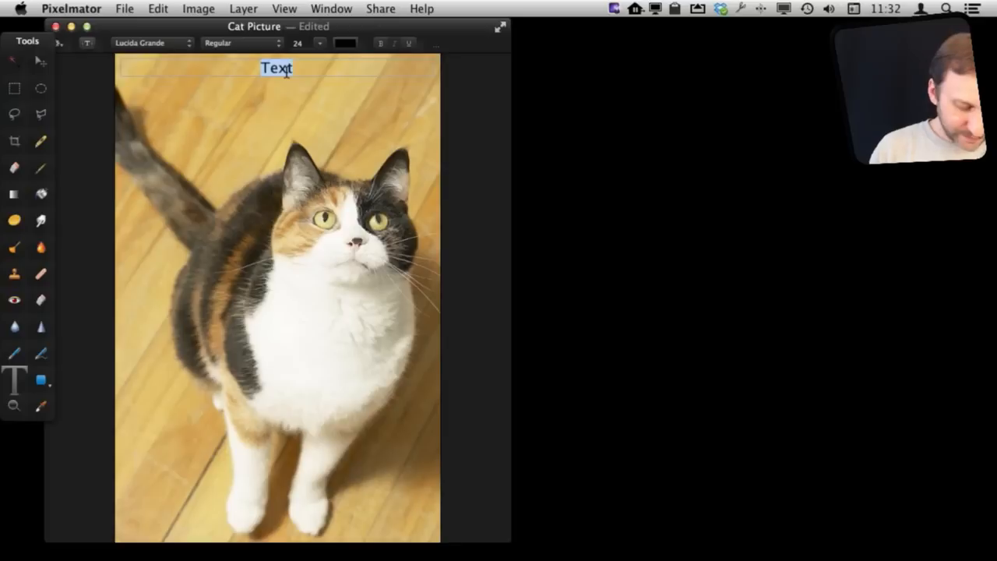
{"action": "type", "text": "Can I hav"}
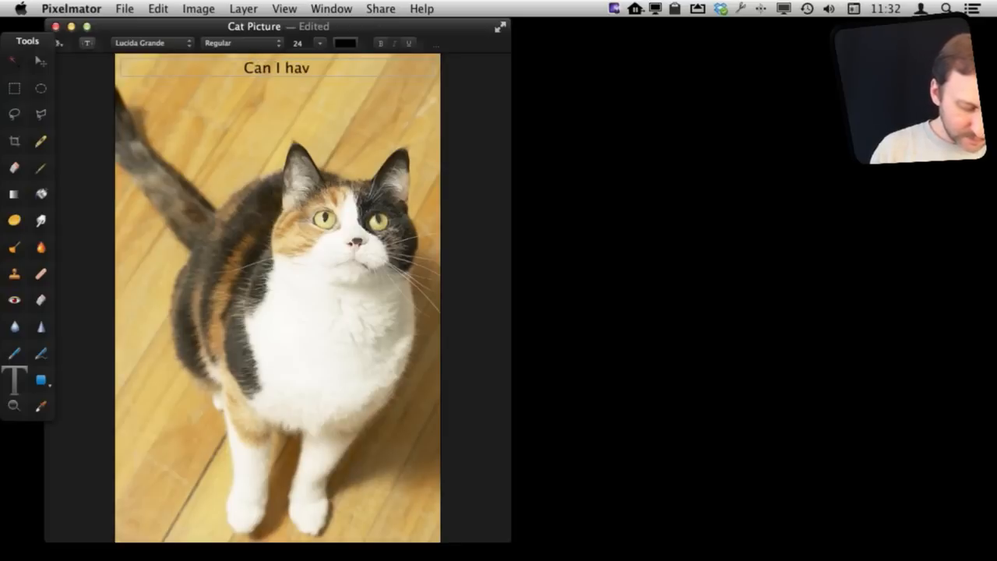
{"action": "type", "text": "e a cookie"}
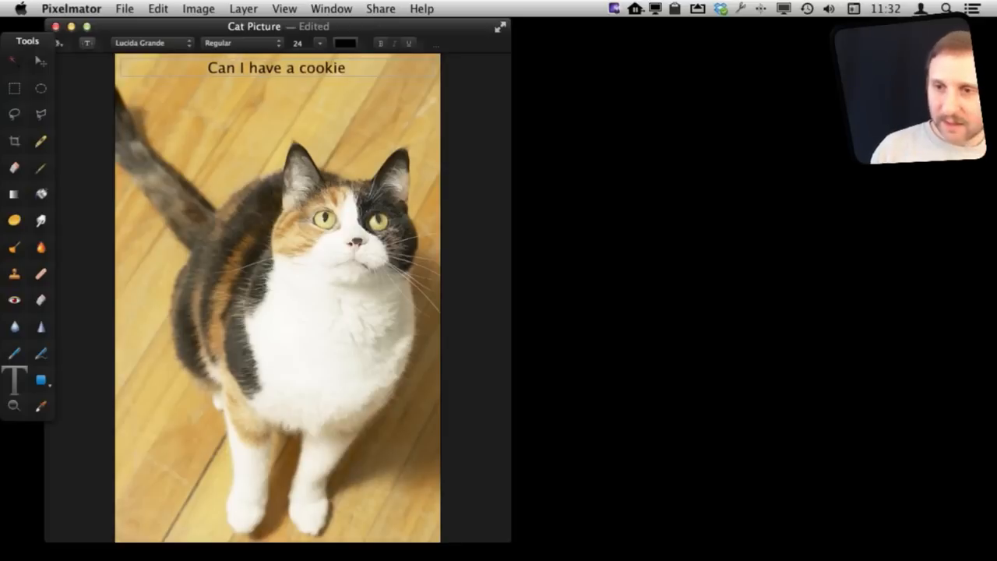
{"action": "type", "text": "?"}
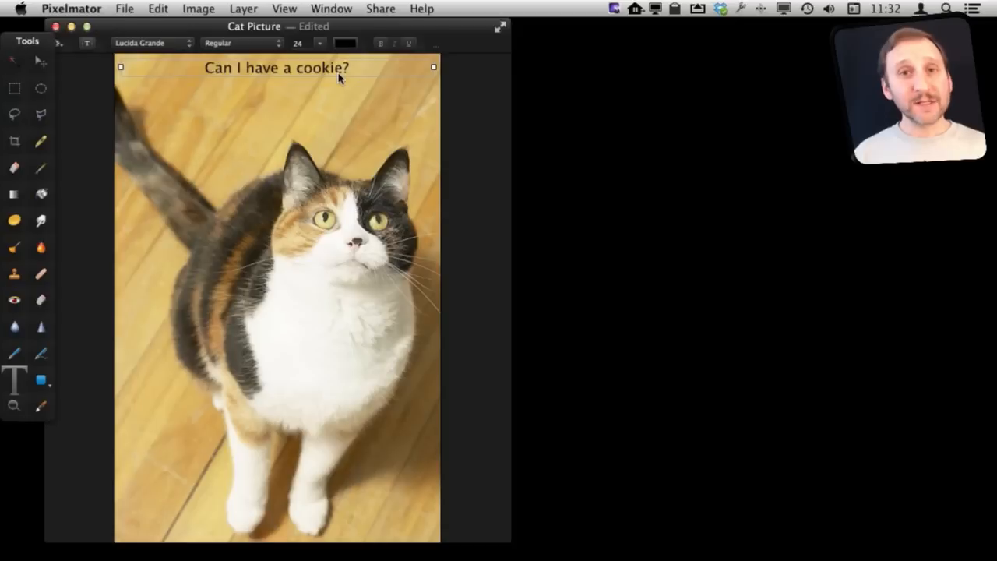
{"action": "mouse_move", "coordinate": [283, 74]}
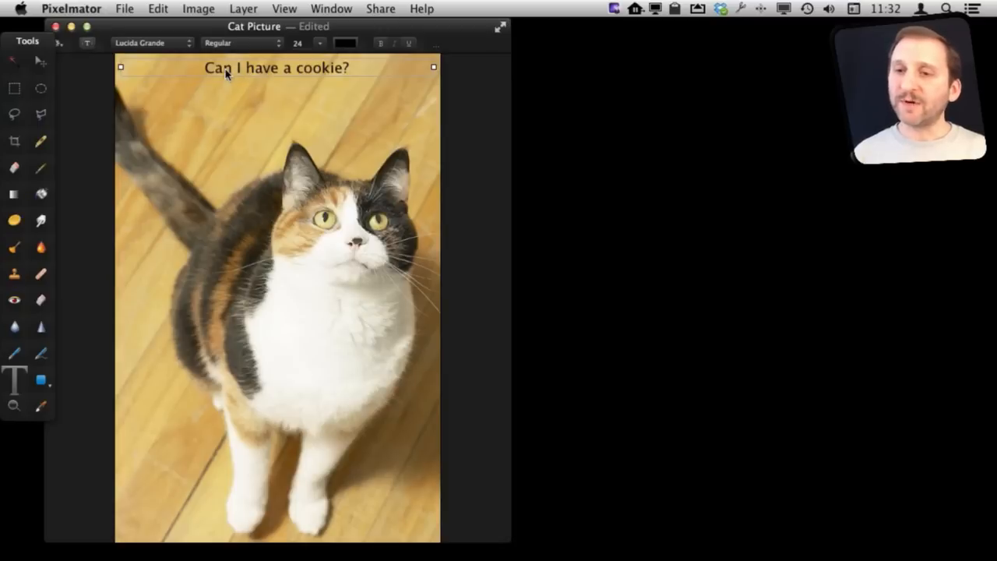
- Enlarge the caption to 48 points and set it in Marker Felt
{"action": "double_click", "coordinate": [217, 68]}
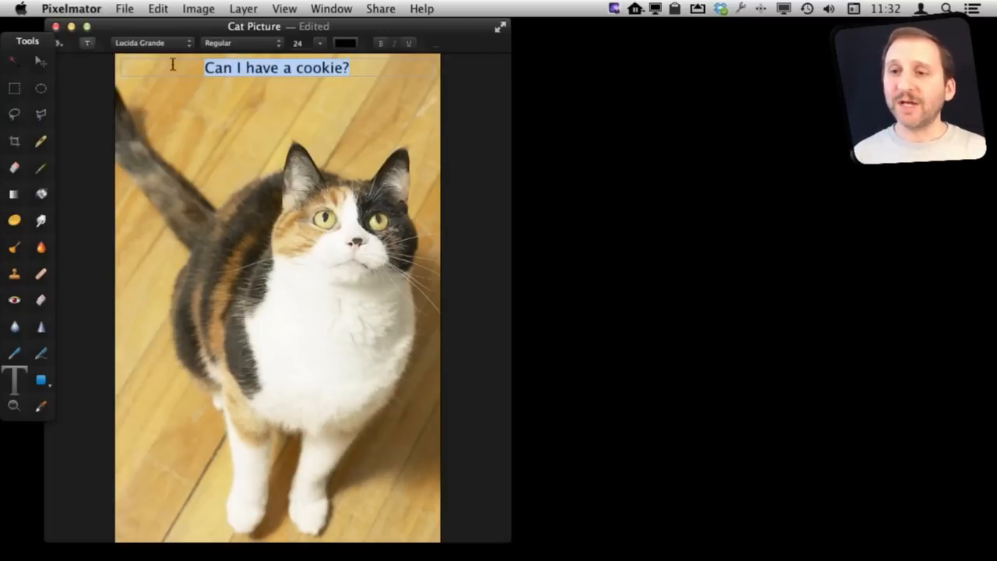
{"action": "left_click", "coordinate": [319, 44]}
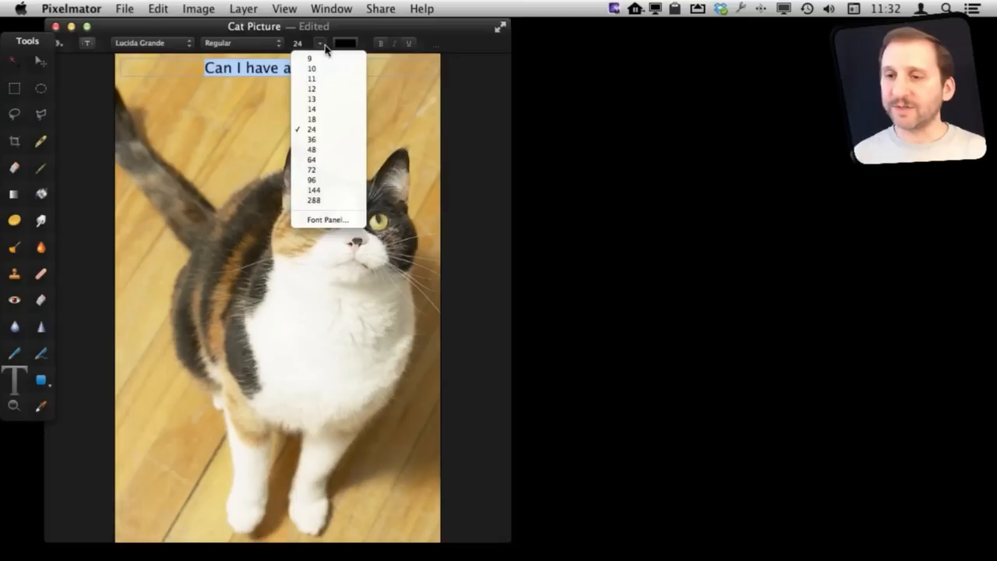
{"action": "left_click", "coordinate": [312, 150]}
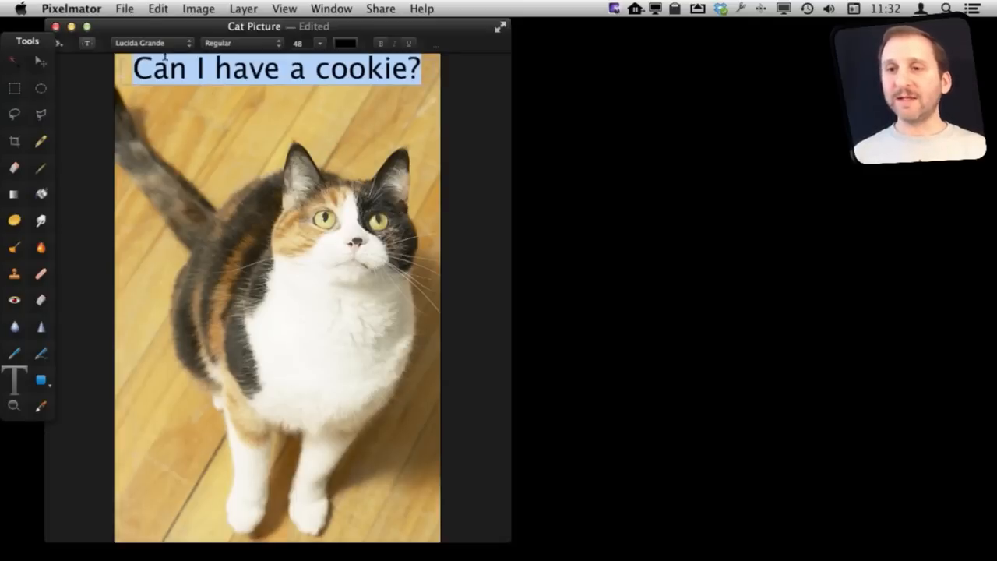
{"action": "left_click", "coordinate": [150, 44]}
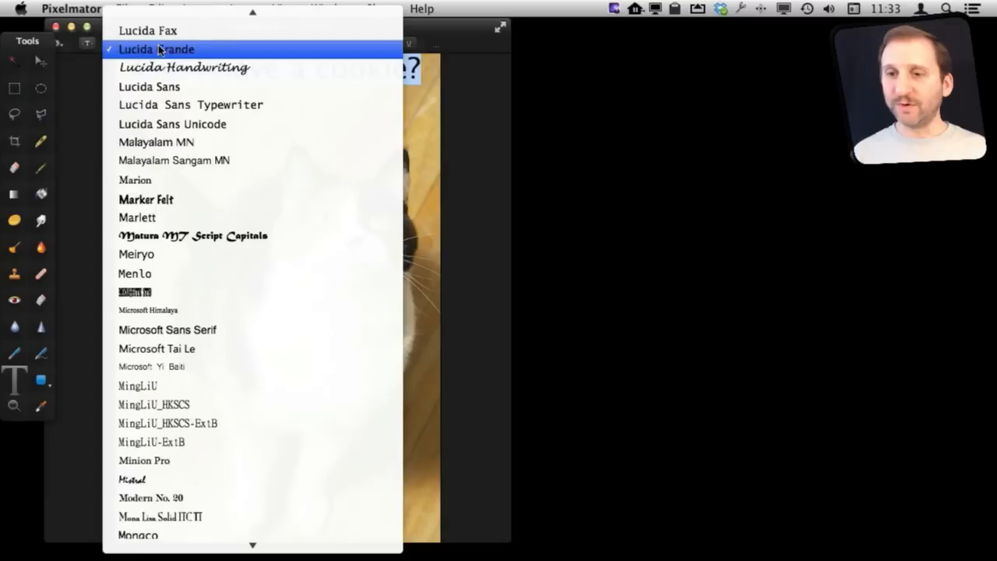
{"action": "mouse_move", "coordinate": [175, 159]}
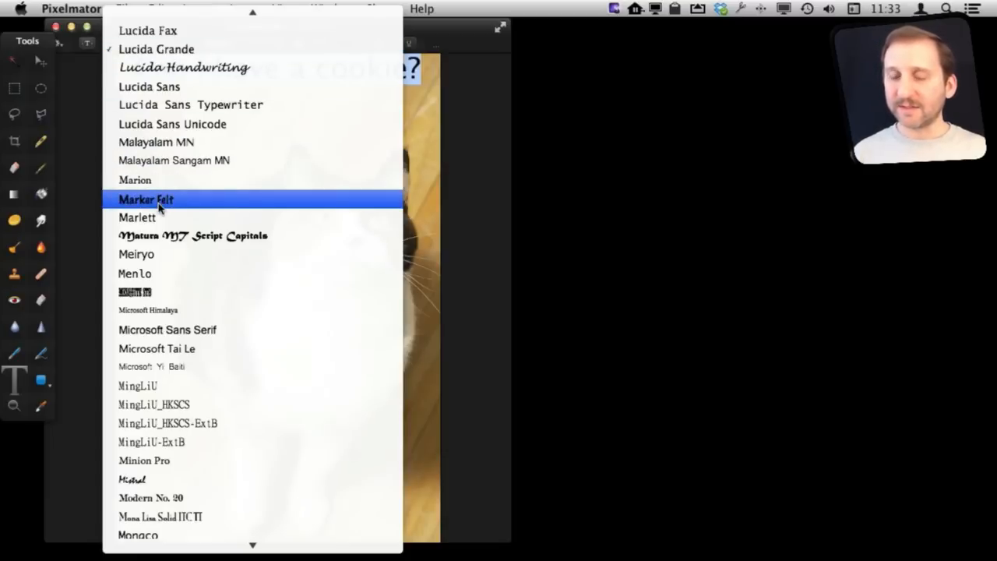
{"action": "left_click", "coordinate": [147, 199]}
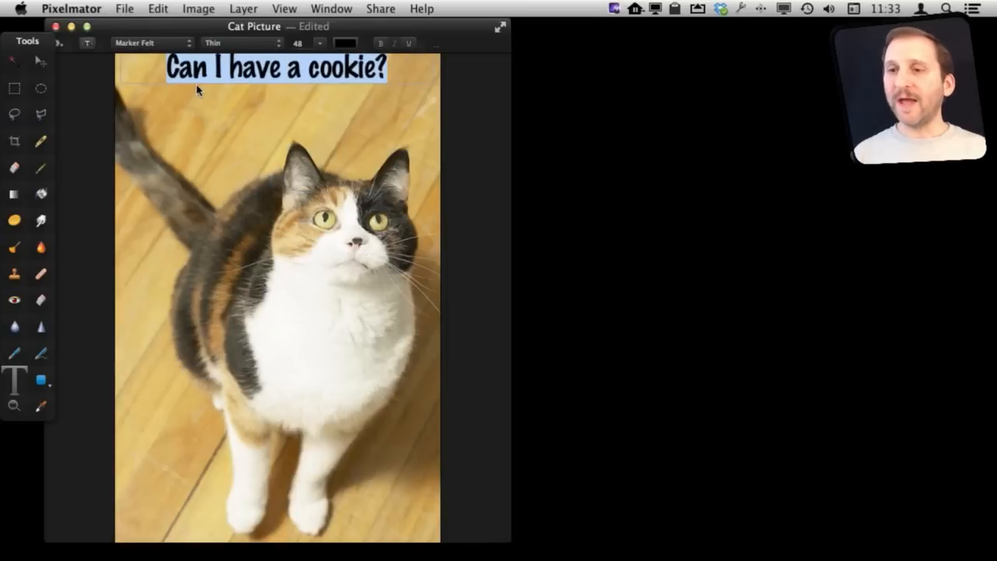
{"action": "mouse_move", "coordinate": [321, 44]}
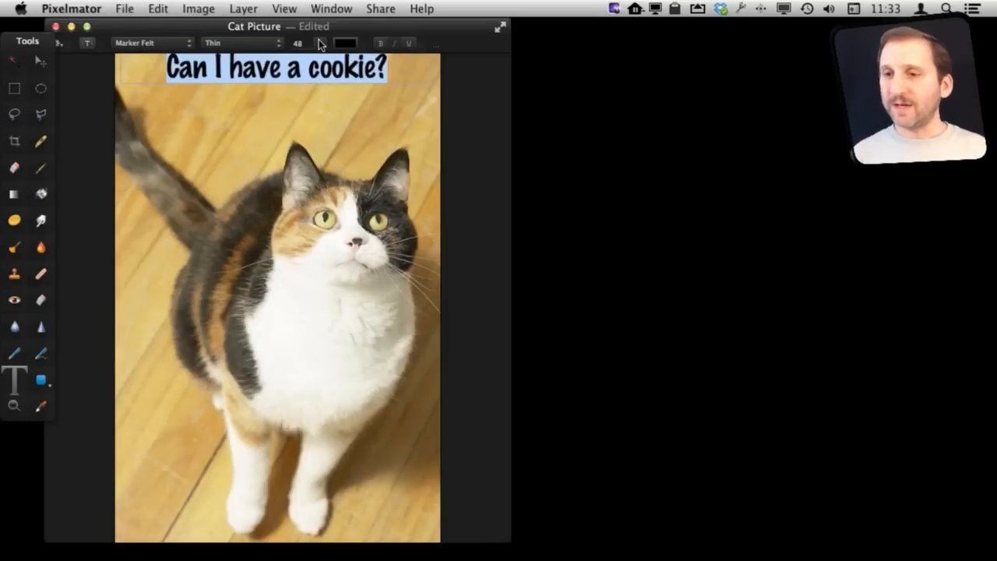
- Raise the caption size to 64 and then 72 points, wrapping it onto two lines
{"action": "left_click", "coordinate": [320, 44]}
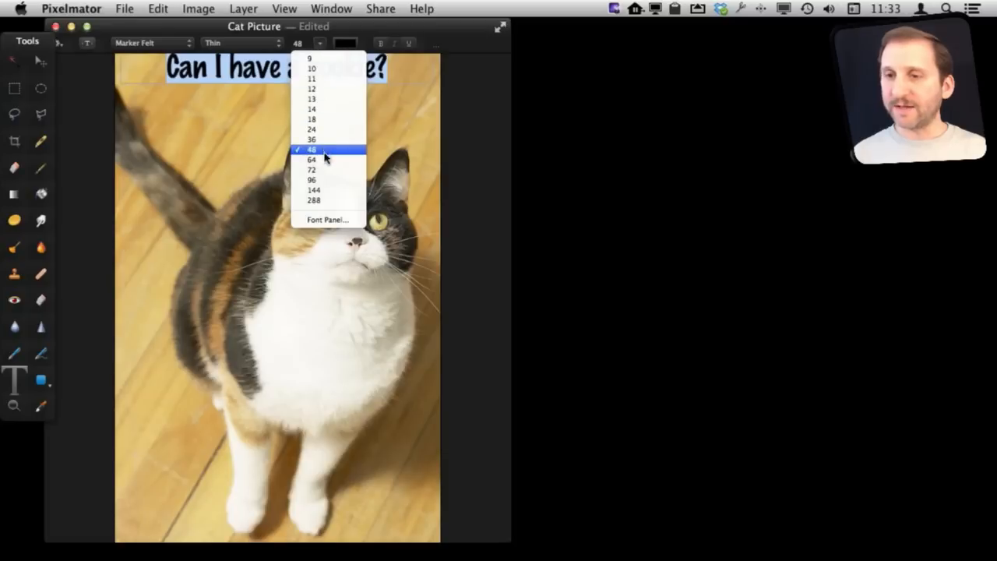
{"action": "left_click", "coordinate": [311, 168]}
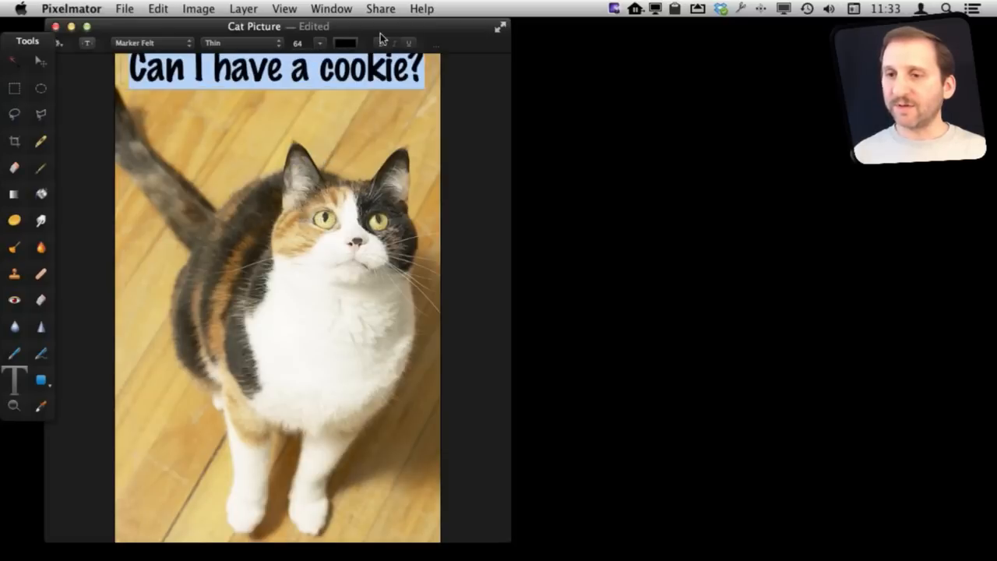
{"action": "left_click", "coordinate": [320, 44]}
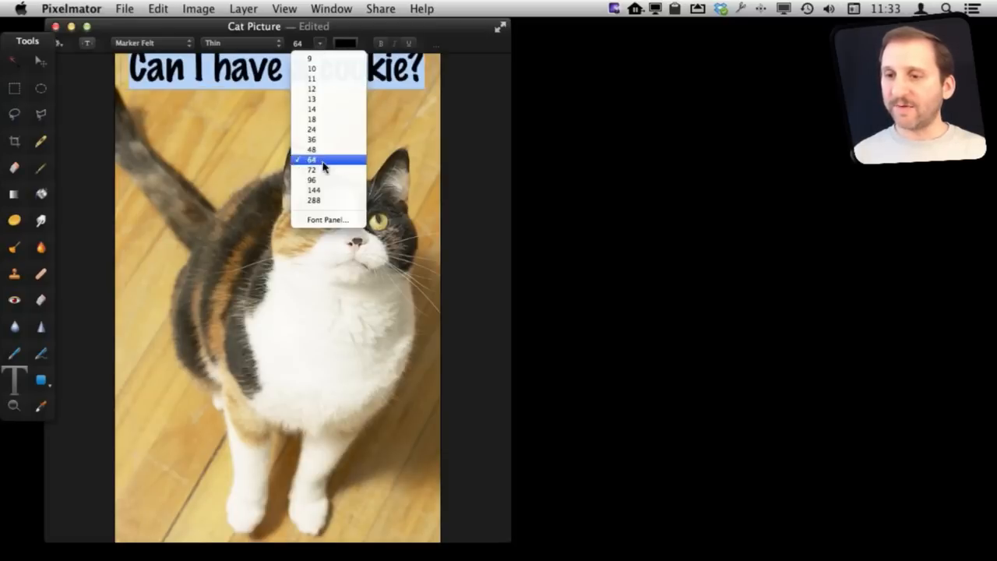
{"action": "left_click", "coordinate": [312, 169]}
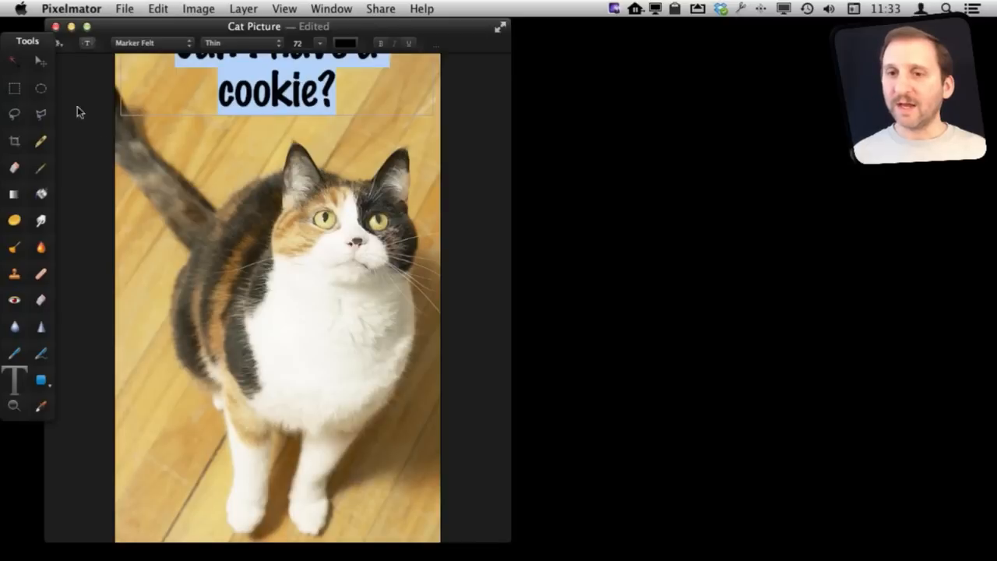
{"action": "left_click", "coordinate": [14, 59]}
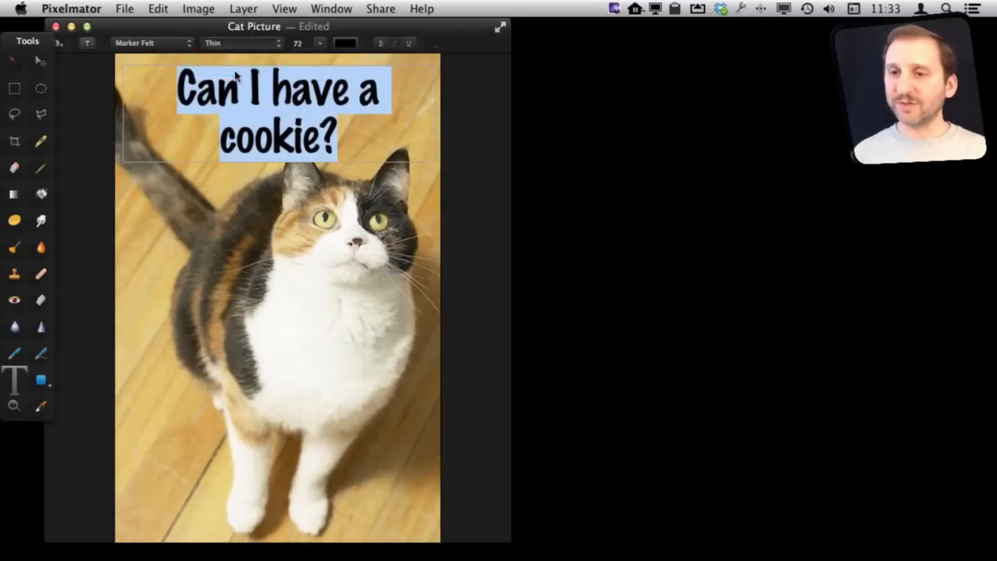
- Switch the caption off the Thin style and colour it a dark orange-red after trying pink and blue
{"action": "left_click", "coordinate": [242, 44]}
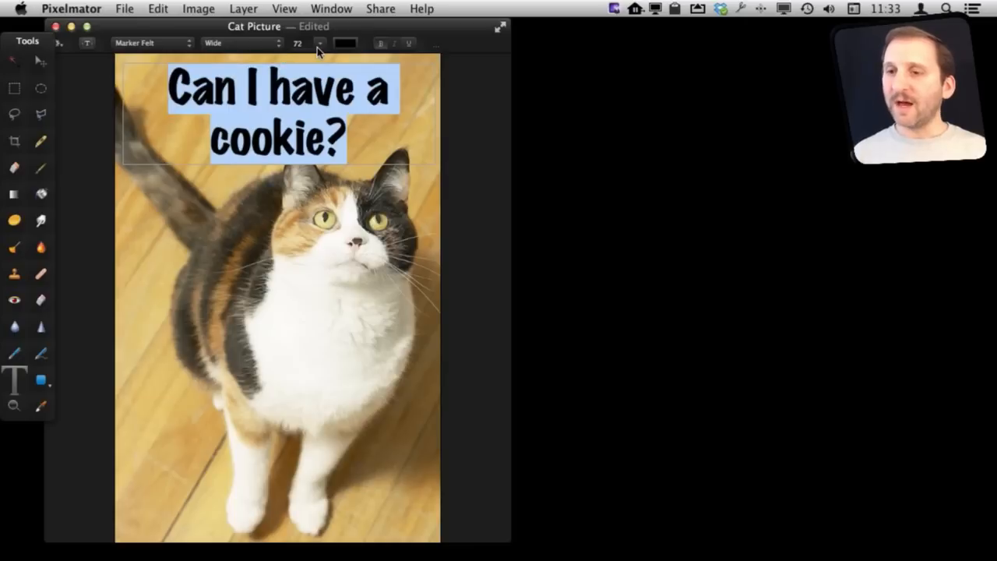
{"action": "left_click", "coordinate": [344, 44]}
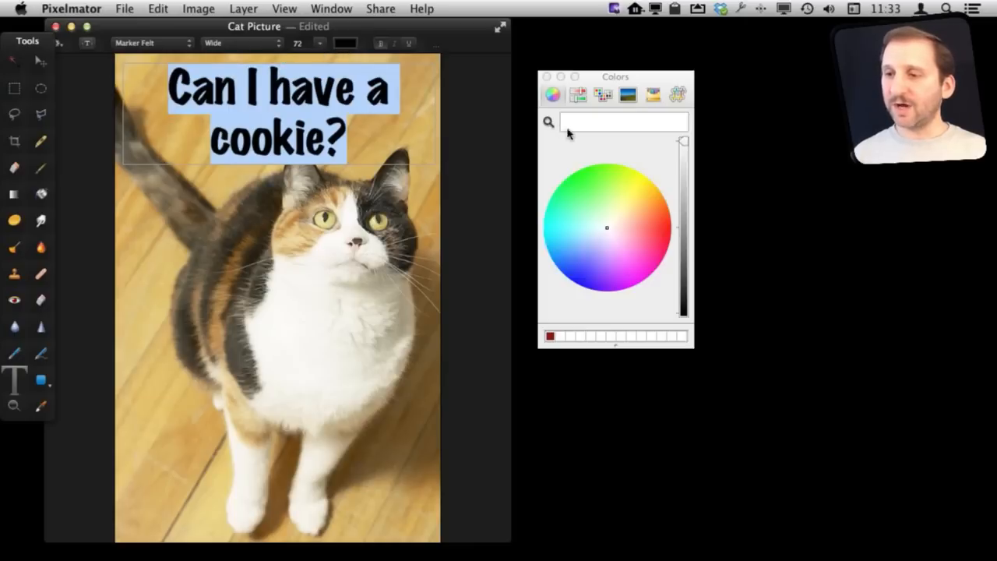
{"action": "left_click", "coordinate": [629, 234]}
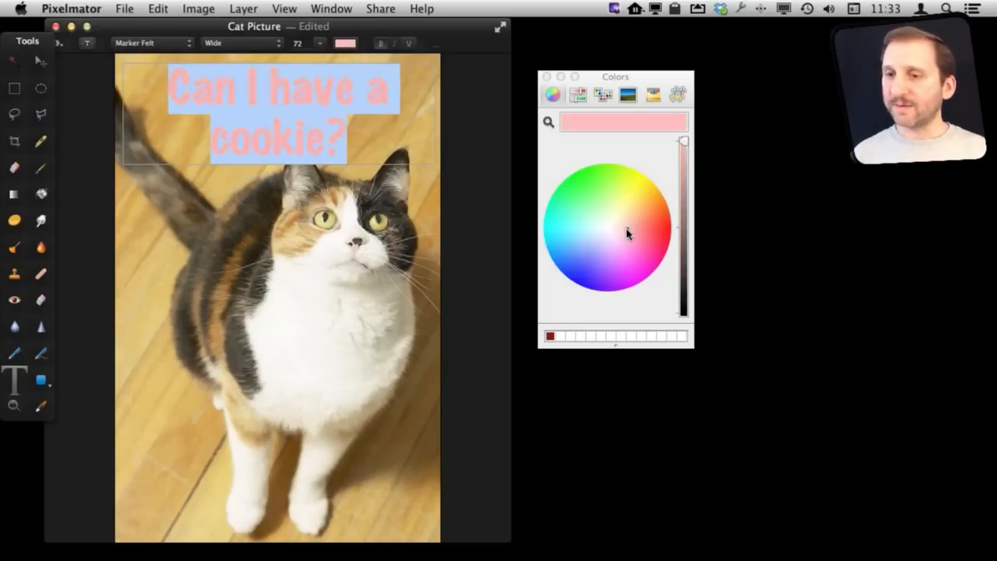
{"action": "left_click", "coordinate": [598, 265]}
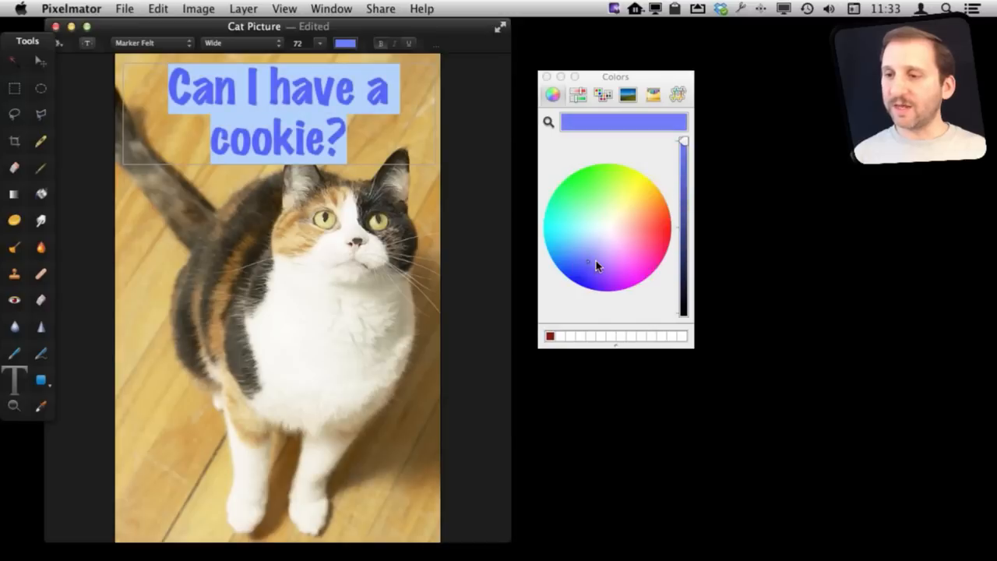
{"action": "left_click", "coordinate": [668, 234]}
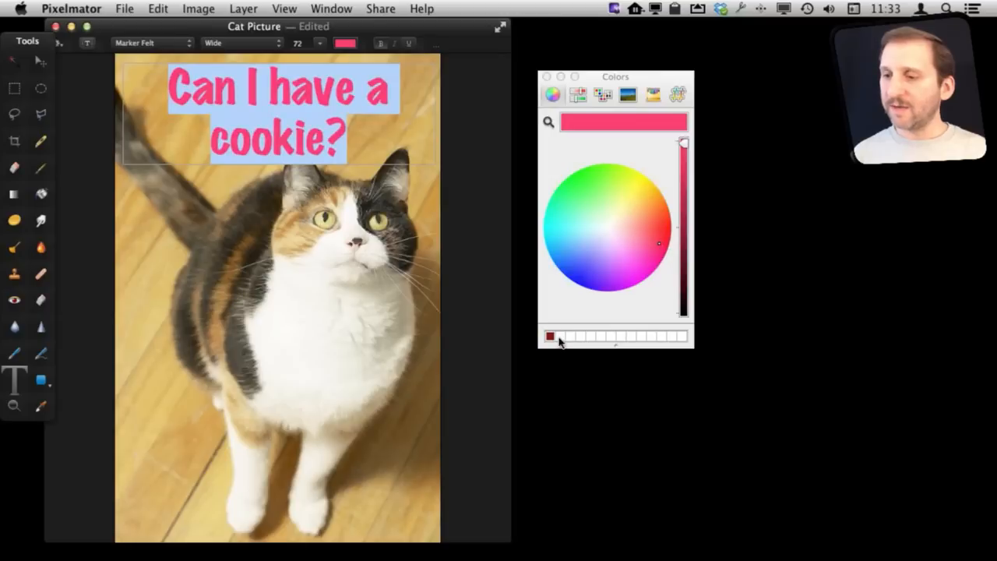
{"action": "left_click_drag", "start_coordinate": [684, 144], "coordinate": [684, 205]}
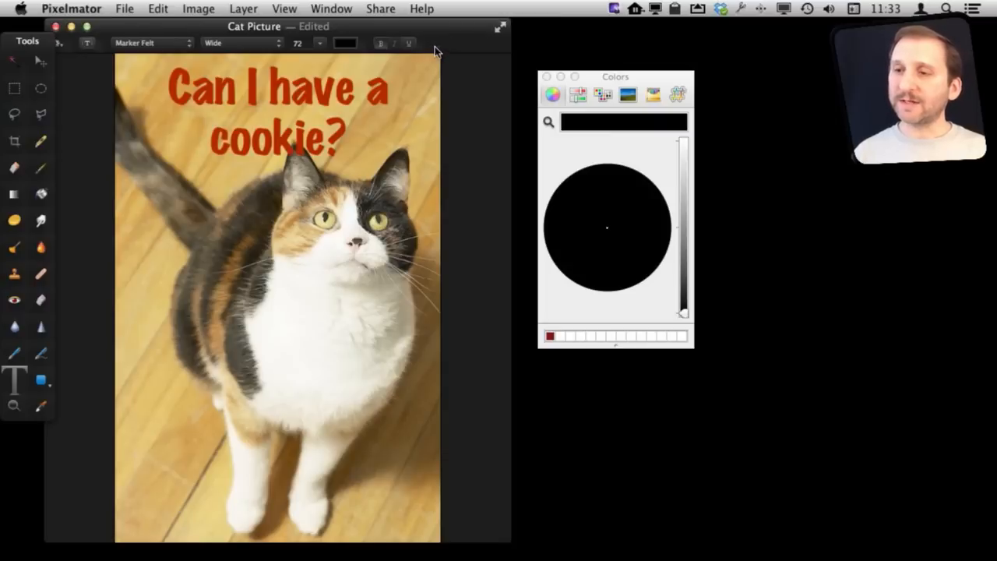
{"action": "mouse_move", "coordinate": [512, 117]}
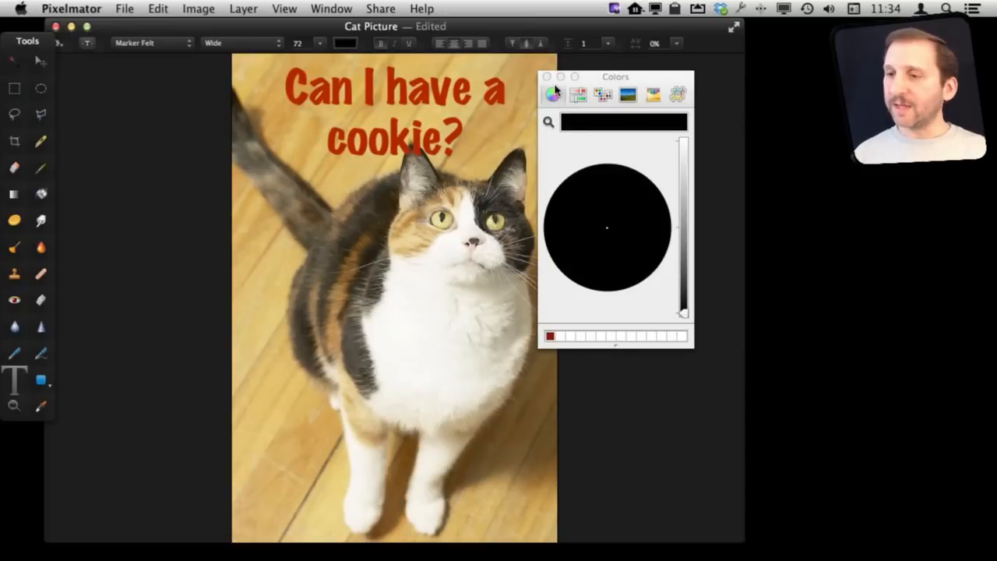
- Tighten the caption's line spacing to 0.9 and return letter spacing to 0%
{"action": "left_click", "coordinate": [547, 77]}
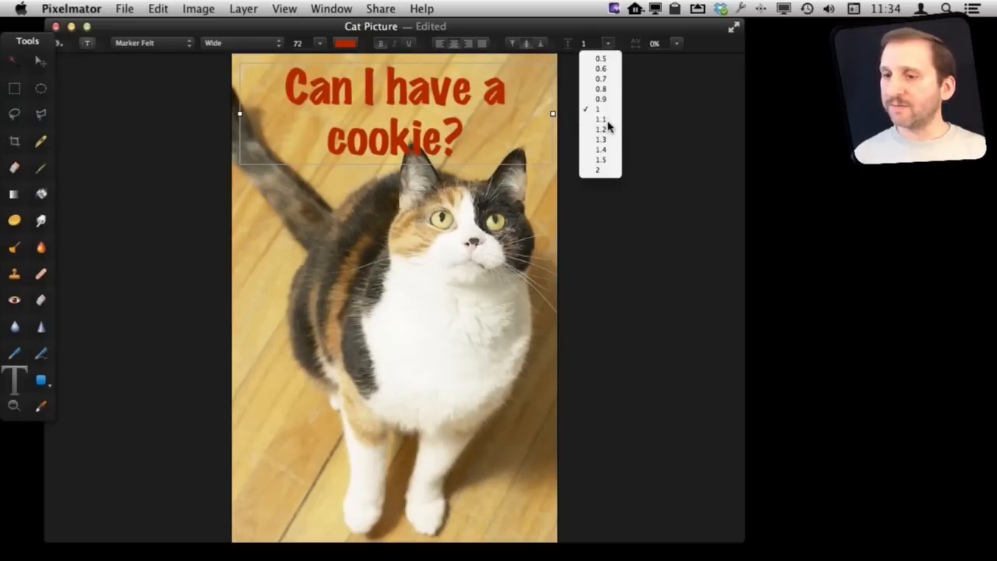
{"action": "left_click", "coordinate": [600, 119]}
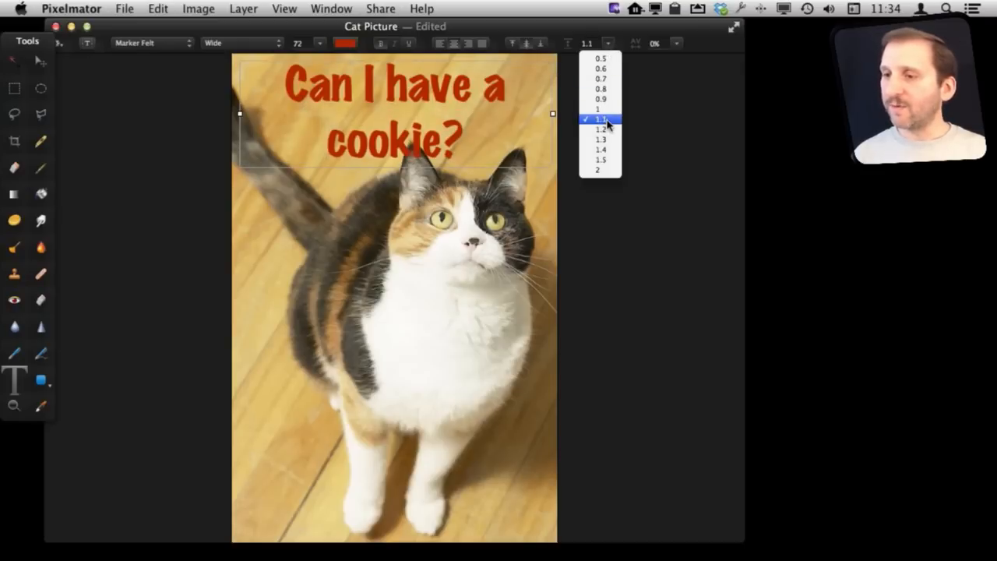
{"action": "left_click", "coordinate": [598, 100]}
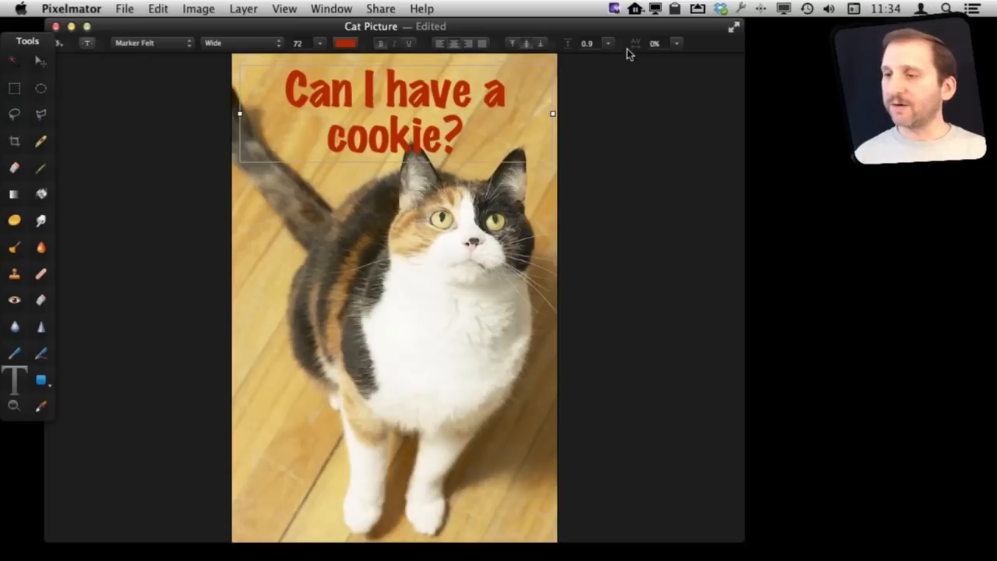
{"action": "left_click", "coordinate": [667, 43]}
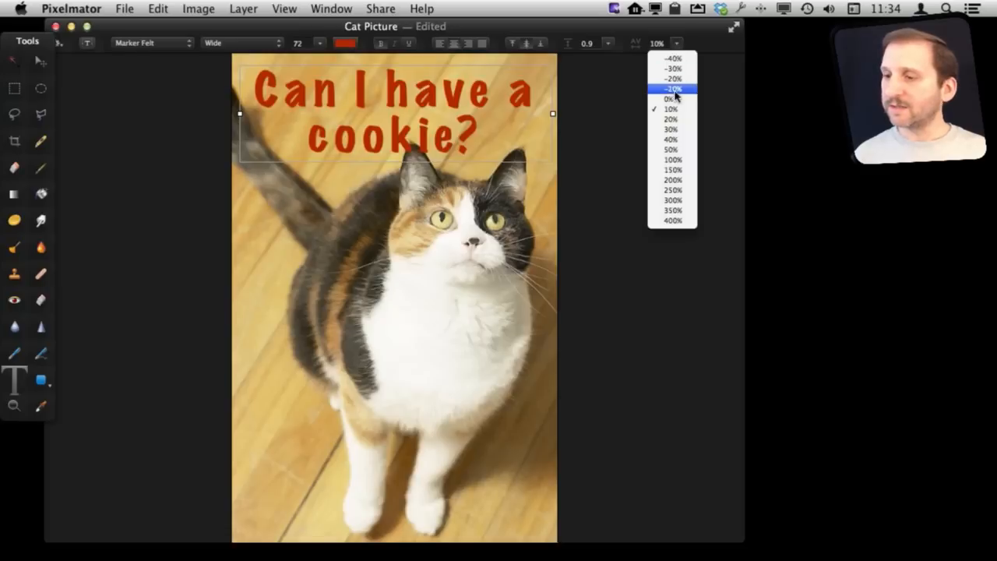
{"action": "left_click", "coordinate": [668, 100]}
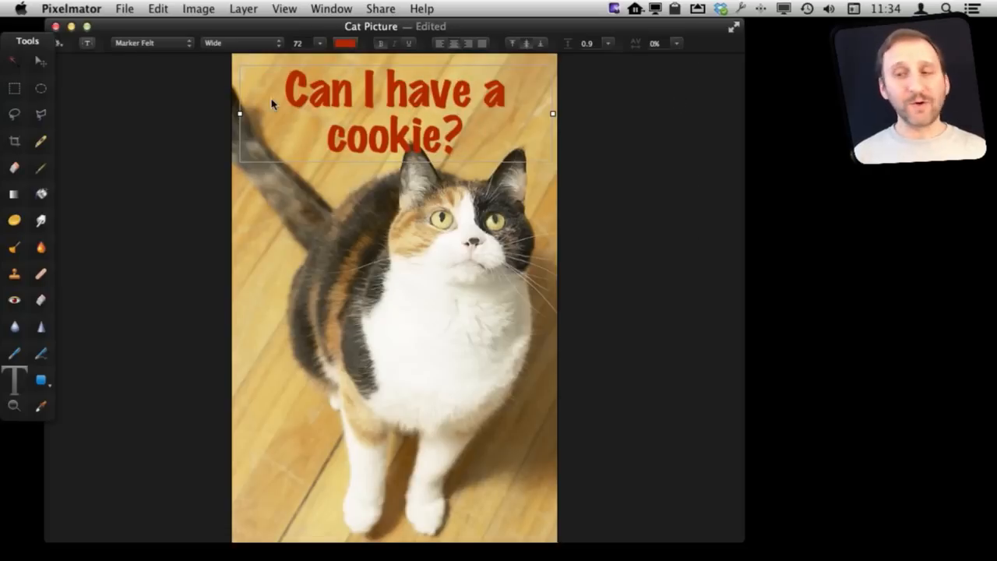
{"action": "mouse_move", "coordinate": [112, 68]}
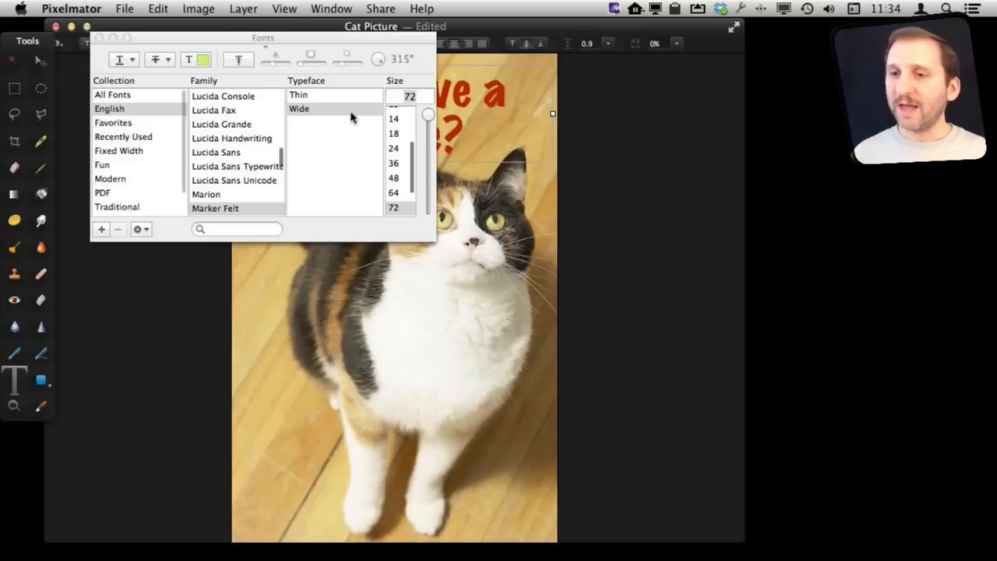
- Lower the caption to 67 points in the Fonts panel and give it a drop shadow
{"action": "left_click_drag", "start_coordinate": [264, 37], "coordinate": [243, 252]}
{"action": "type", "text": "67"}
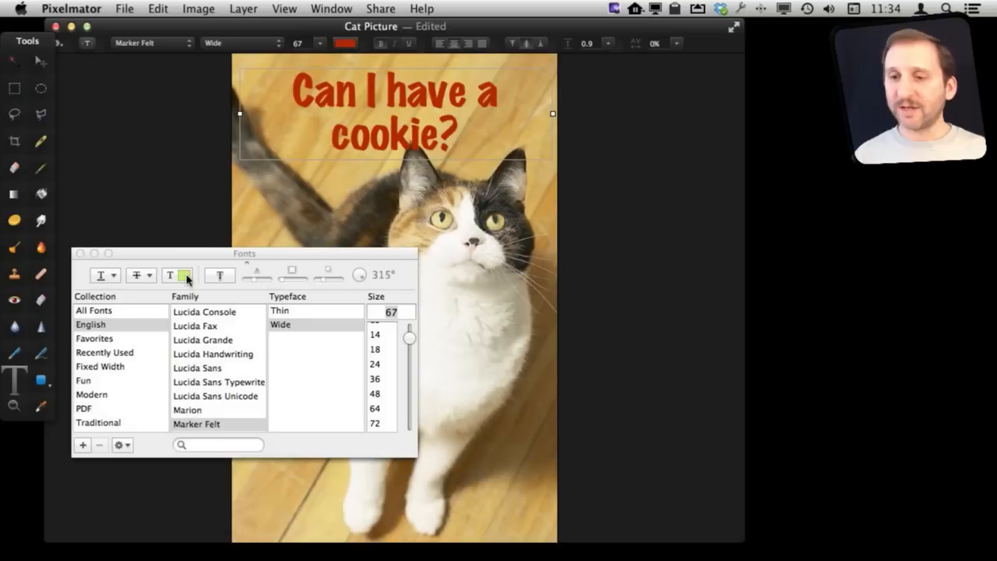
{"action": "left_click", "coordinate": [221, 275]}
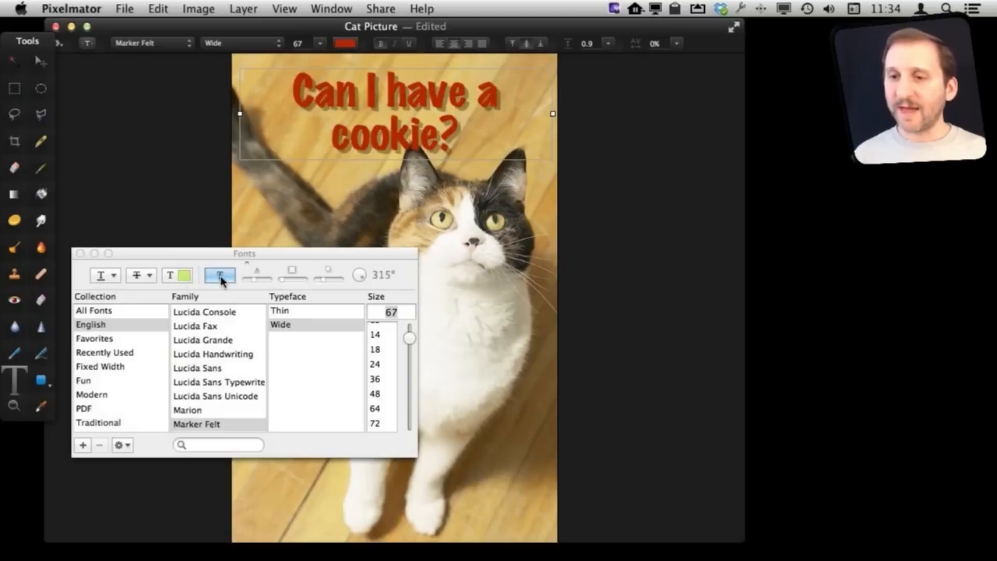
{"action": "mouse_move", "coordinate": [258, 282]}
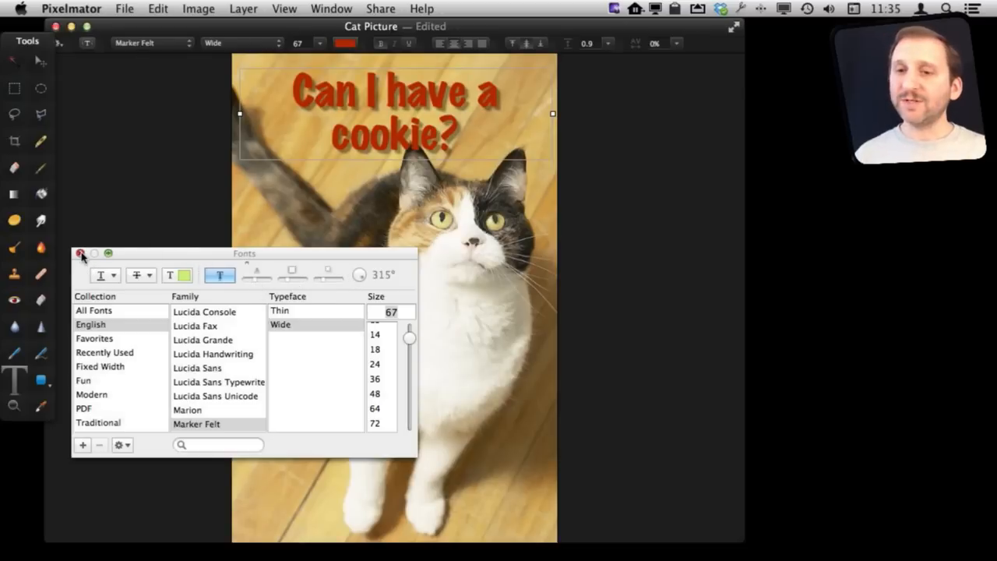
- Close the font settings and bring up the caption's text options to rotate it
{"action": "left_click", "coordinate": [81, 253]}
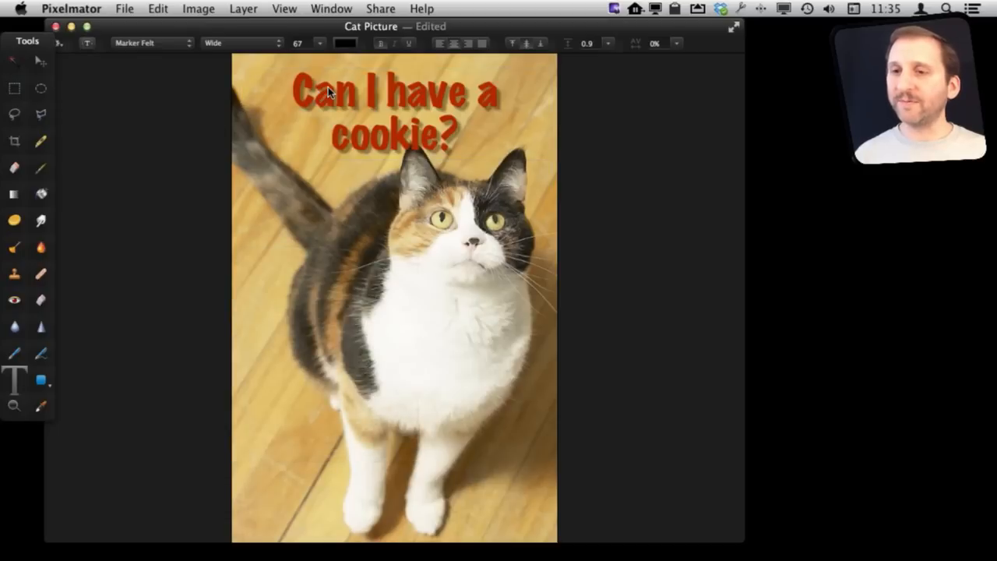
{"action": "left_click", "coordinate": [393, 89]}
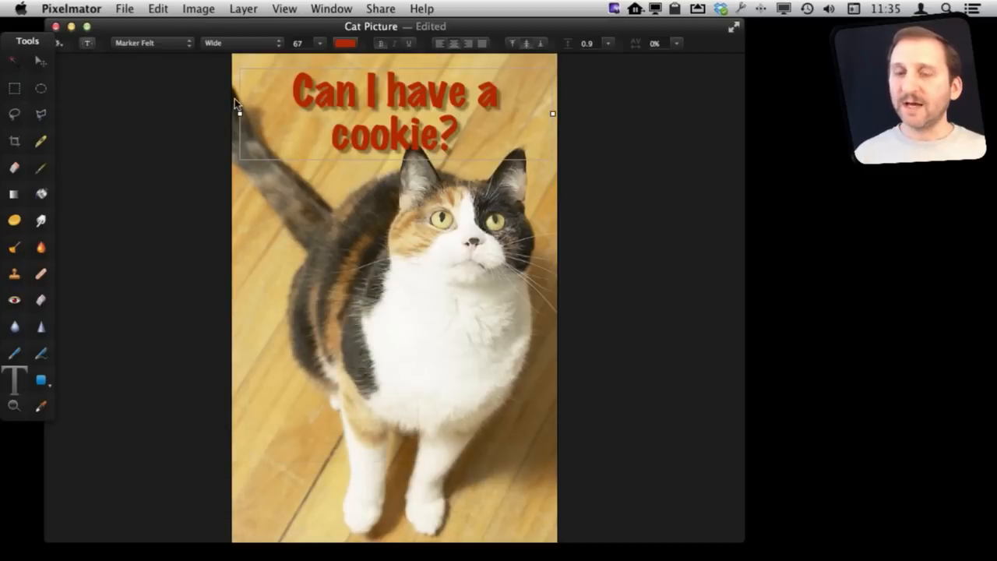
{"action": "mouse_move", "coordinate": [302, 89]}
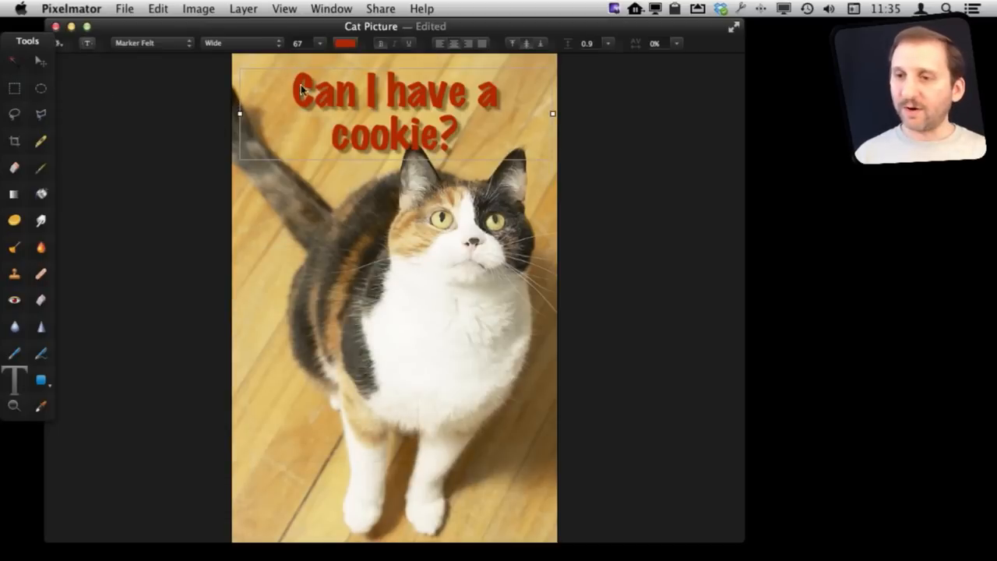
{"action": "right_click", "coordinate": [304, 101]}
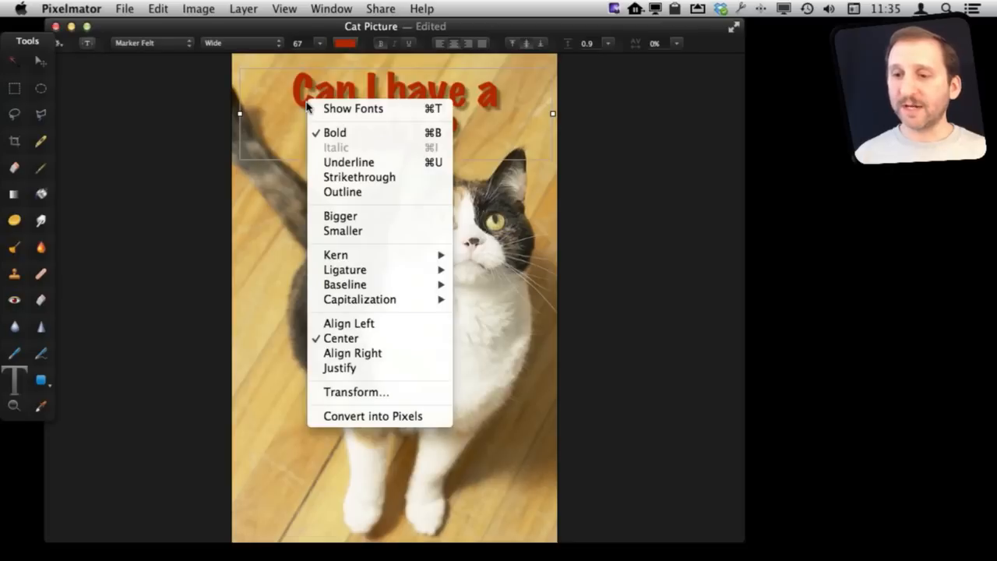
{"action": "mouse_move", "coordinate": [362, 386]}
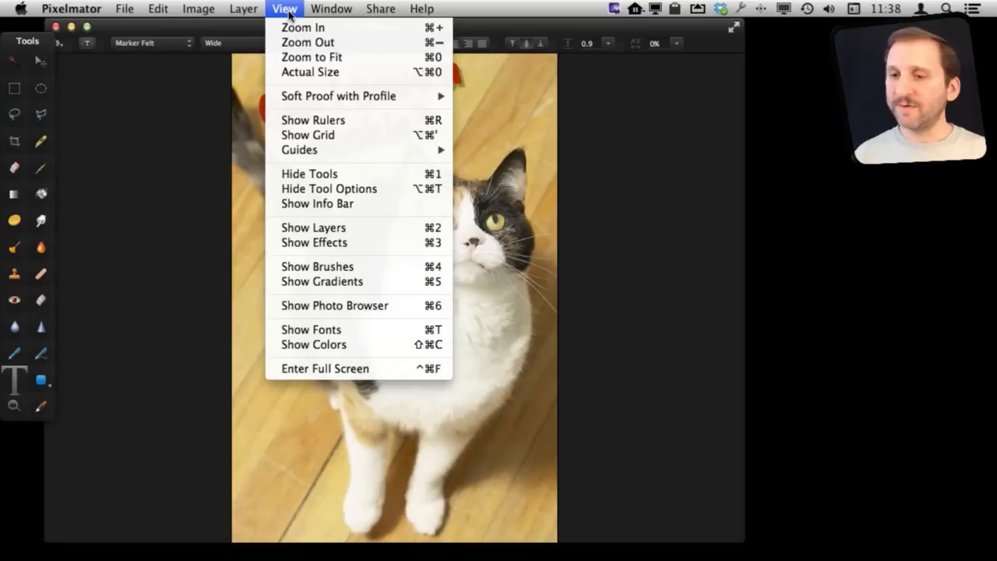
- Show the layer list and blend the caption layer with the photo in Hard Light mode
{"action": "left_click", "coordinate": [314, 227]}
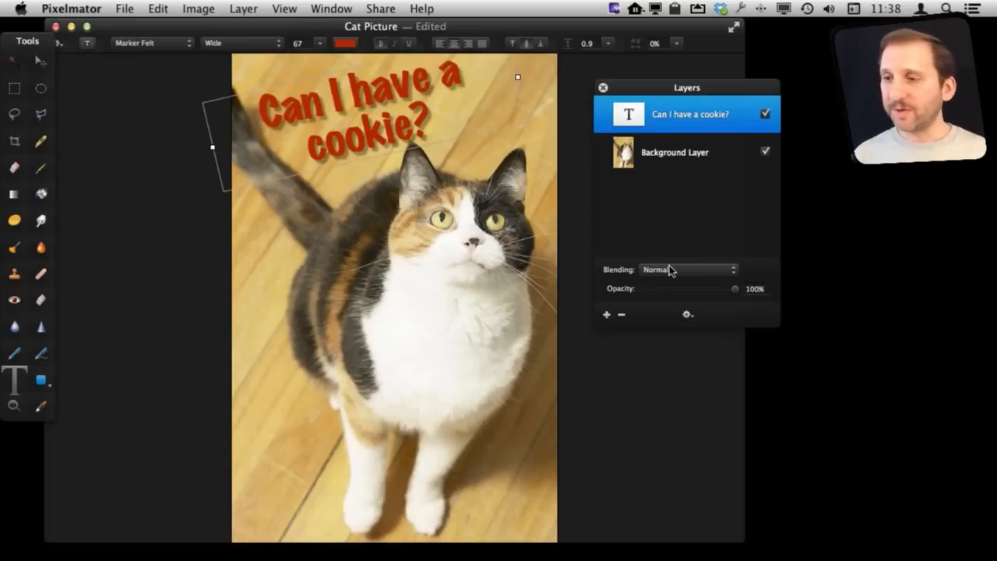
{"action": "mouse_move", "coordinate": [730, 289]}
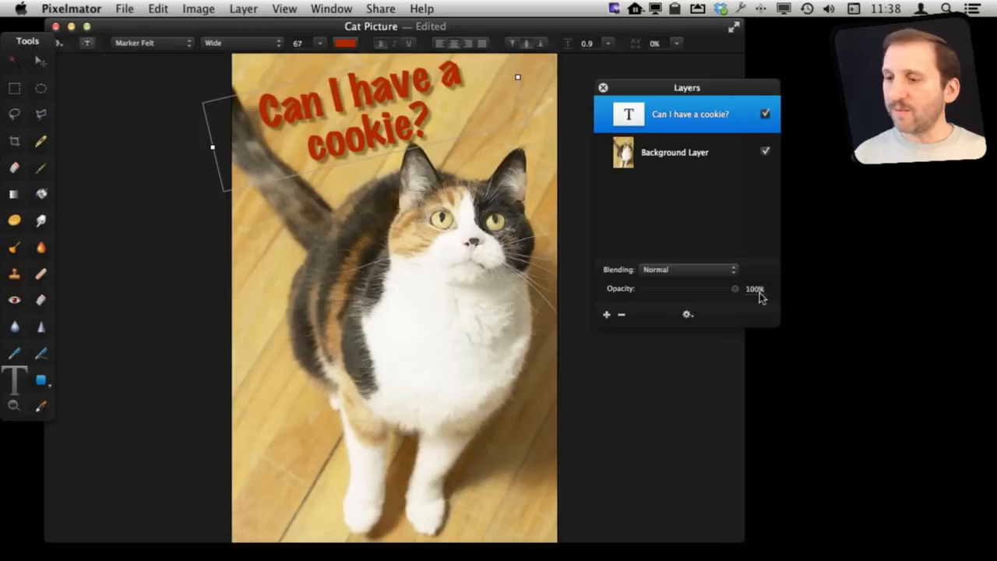
{"action": "left_click", "coordinate": [689, 269]}
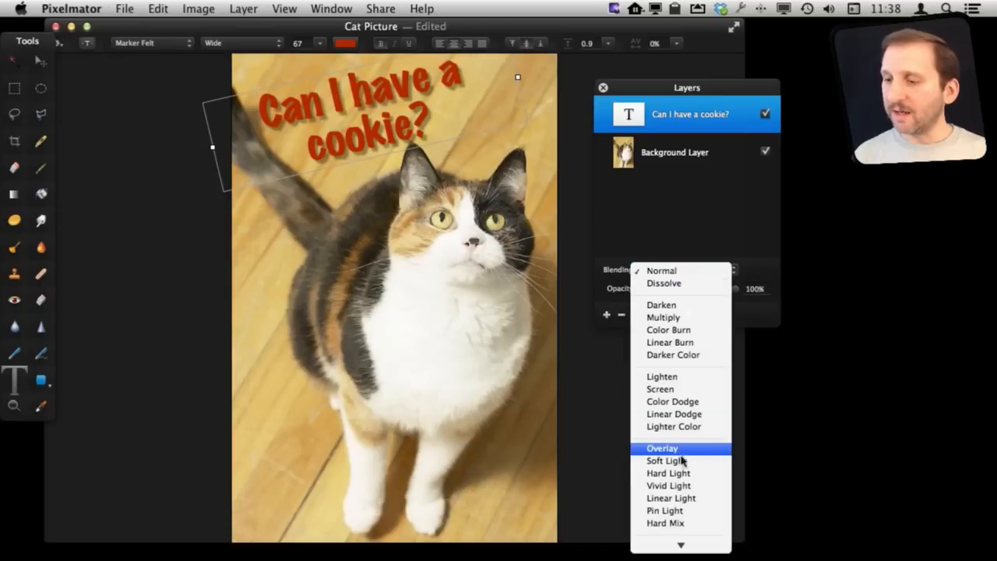
{"action": "left_click", "coordinate": [667, 473]}
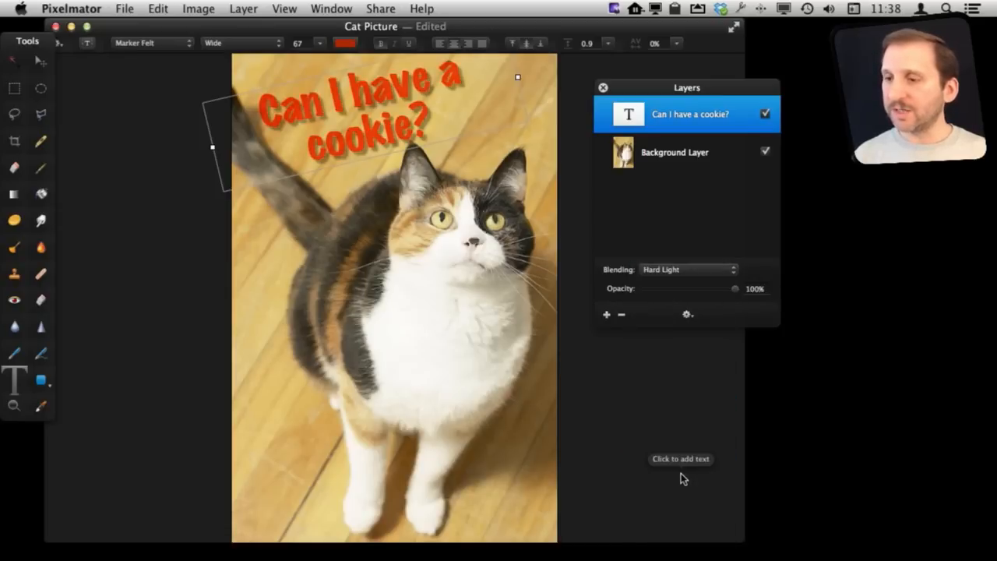
{"action": "left_click", "coordinate": [689, 268]}
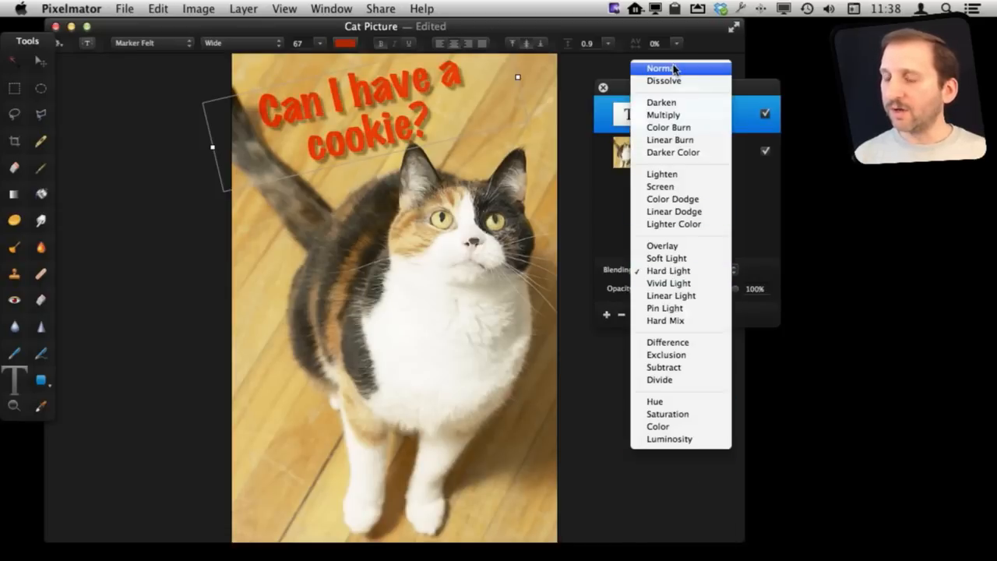
{"action": "left_click", "coordinate": [668, 271]}
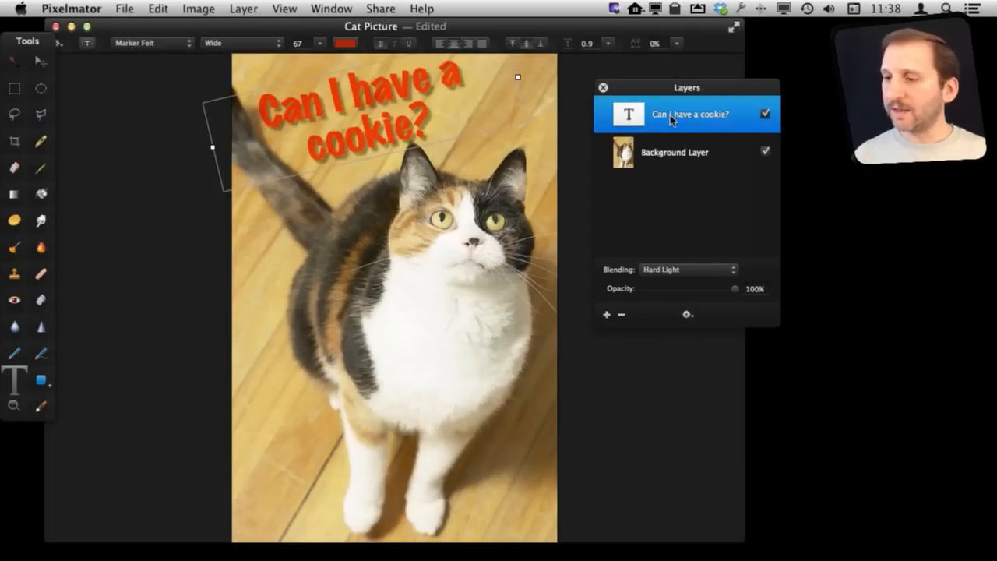
{"action": "left_click", "coordinate": [689, 270]}
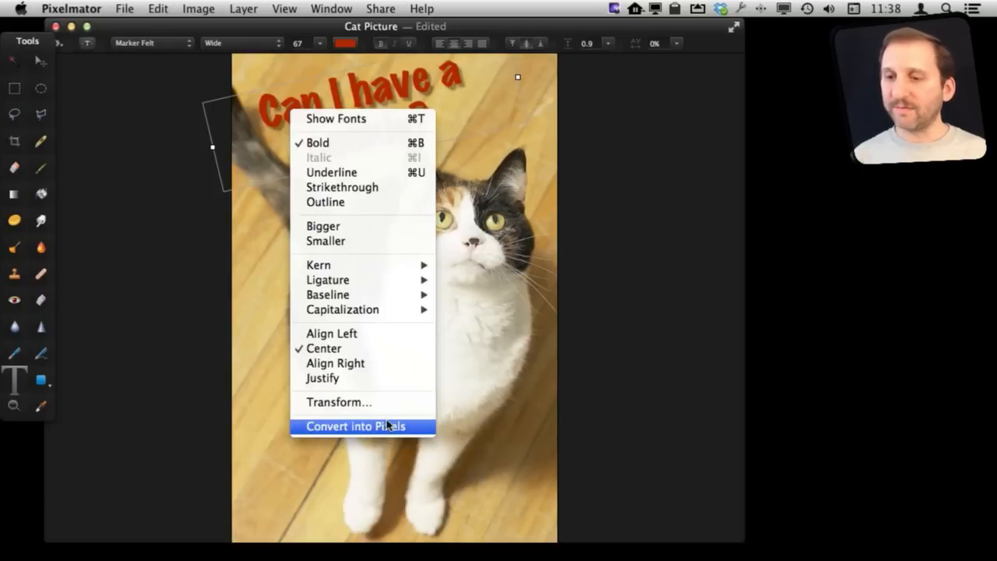
- Convert the caption into pixels and bring up the Effects Browser
{"action": "left_click", "coordinate": [356, 427]}
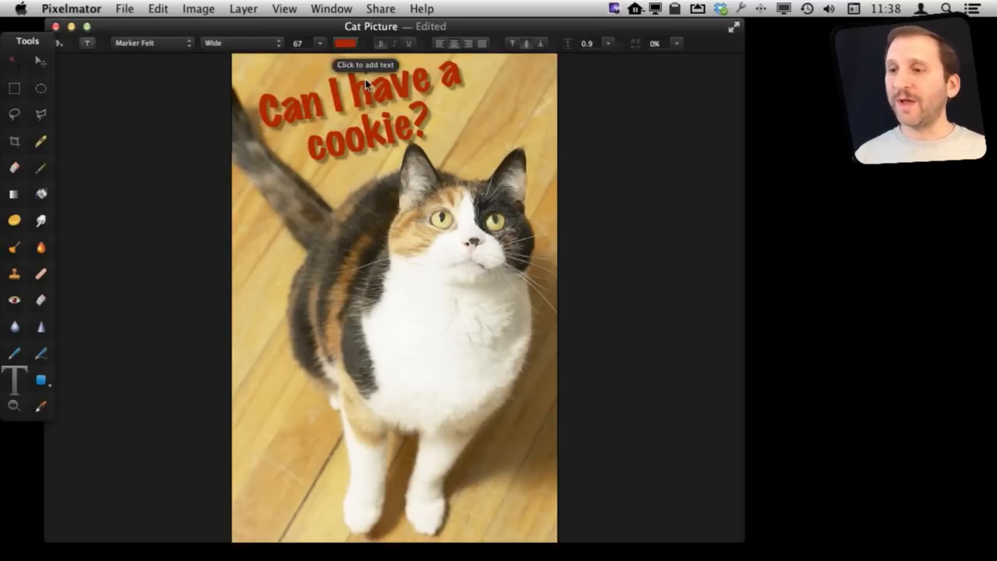
{"action": "left_click", "coordinate": [283, 9]}
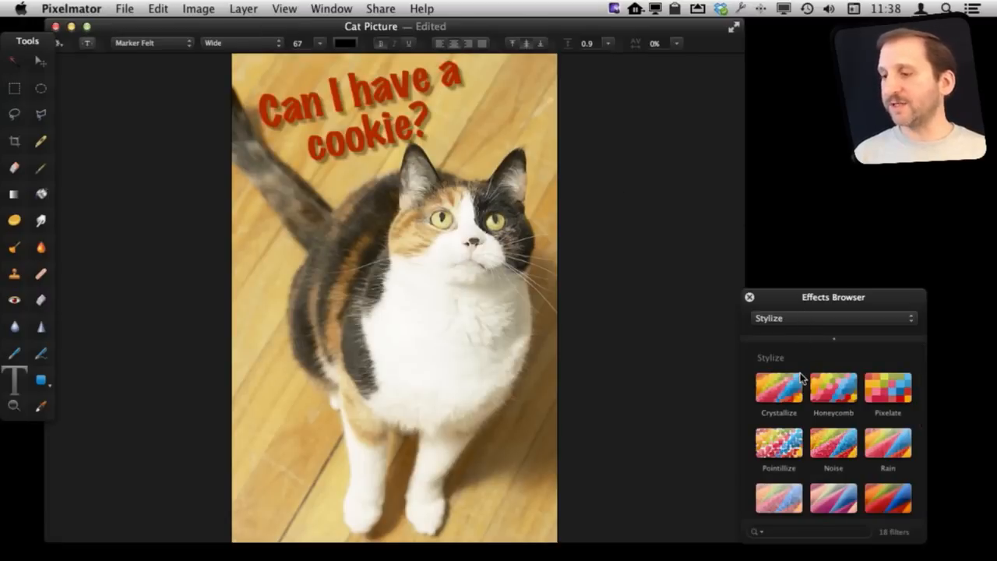
{"action": "left_click", "coordinate": [779, 386]}
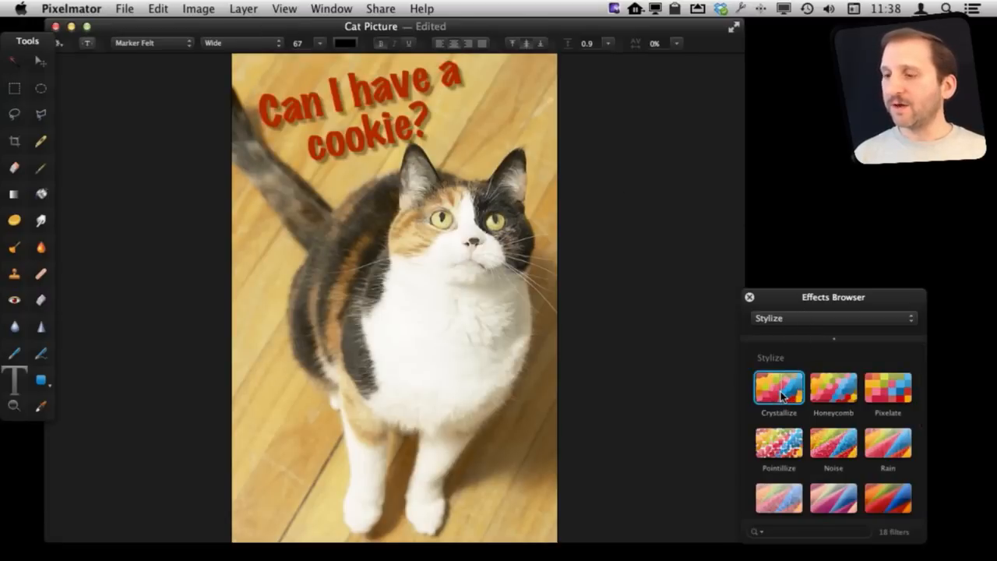
{"action": "double_click", "coordinate": [779, 390]}
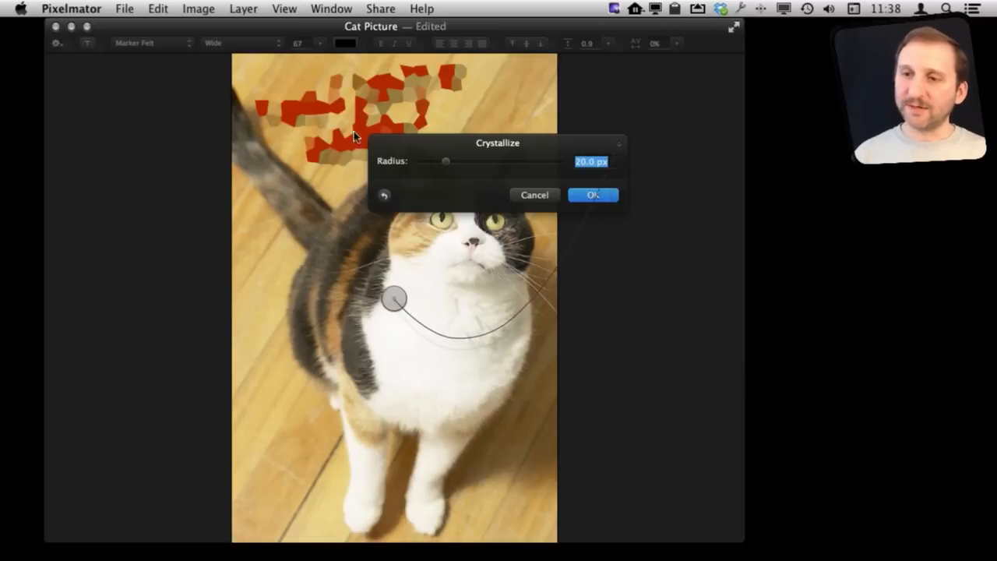
{"action": "mouse_move", "coordinate": [393, 247]}
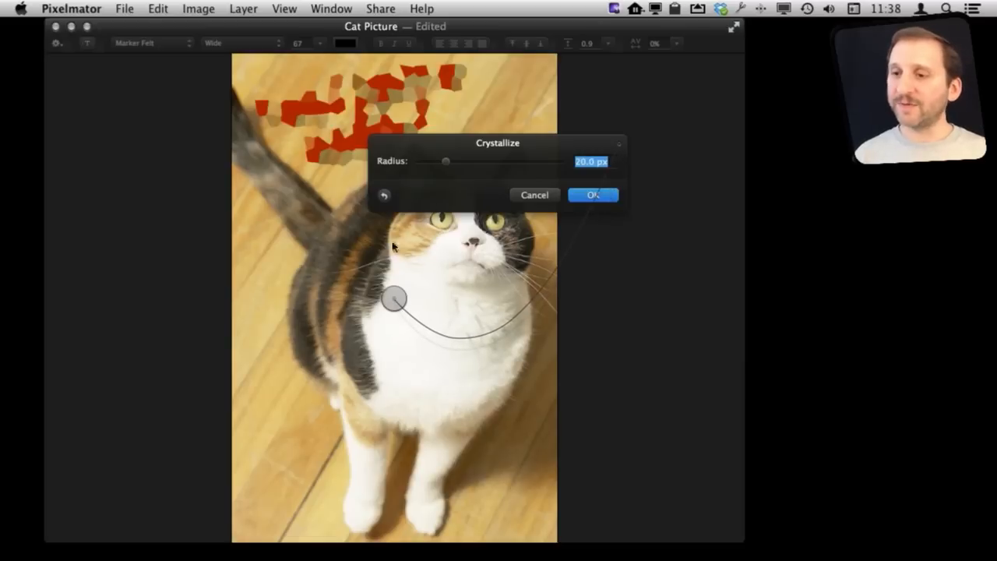
{"action": "left_click_drag", "start_coordinate": [446, 160], "coordinate": [439, 163]}
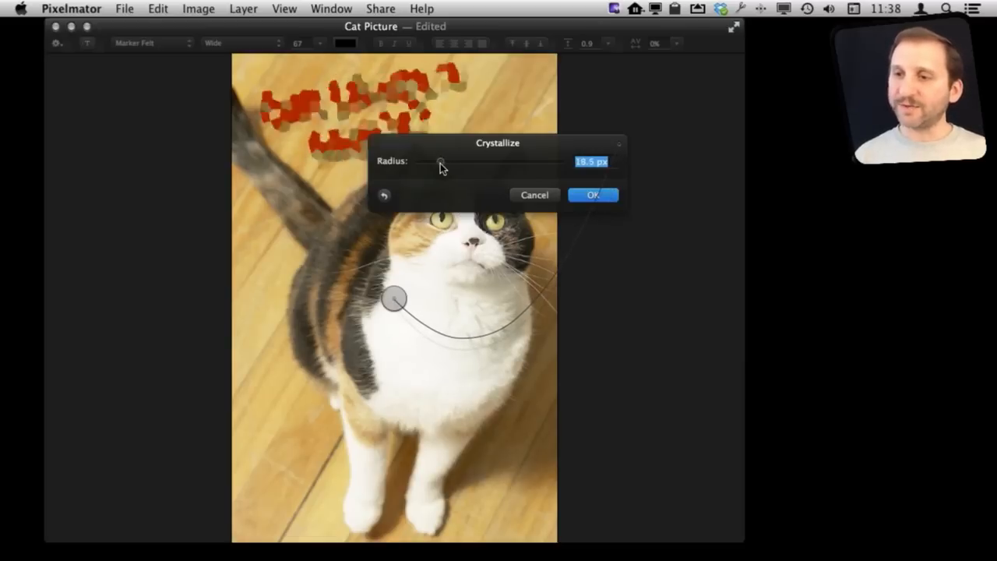
{"action": "left_click_drag", "start_coordinate": [440, 160], "coordinate": [420, 160]}
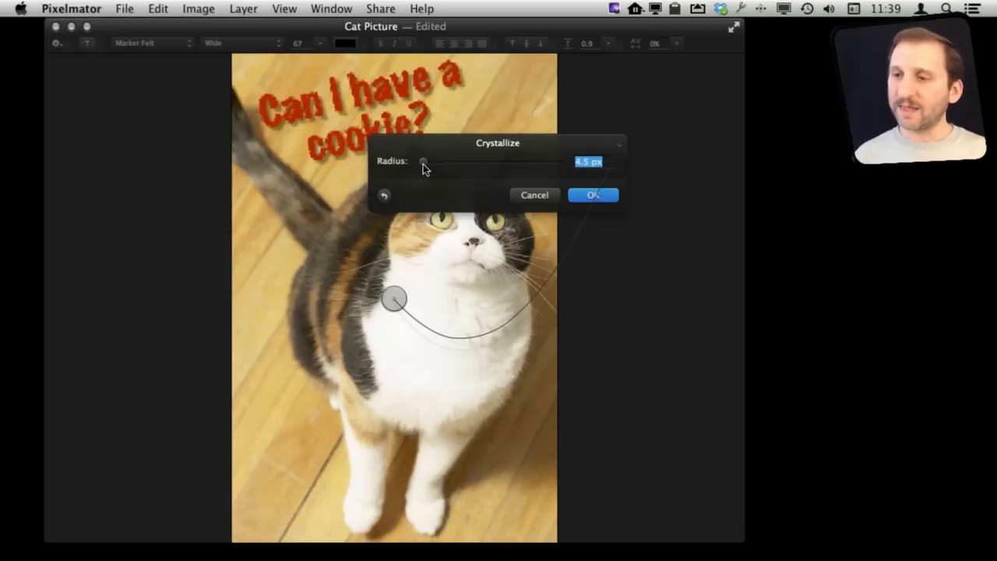
{"action": "left_click", "coordinate": [534, 195]}
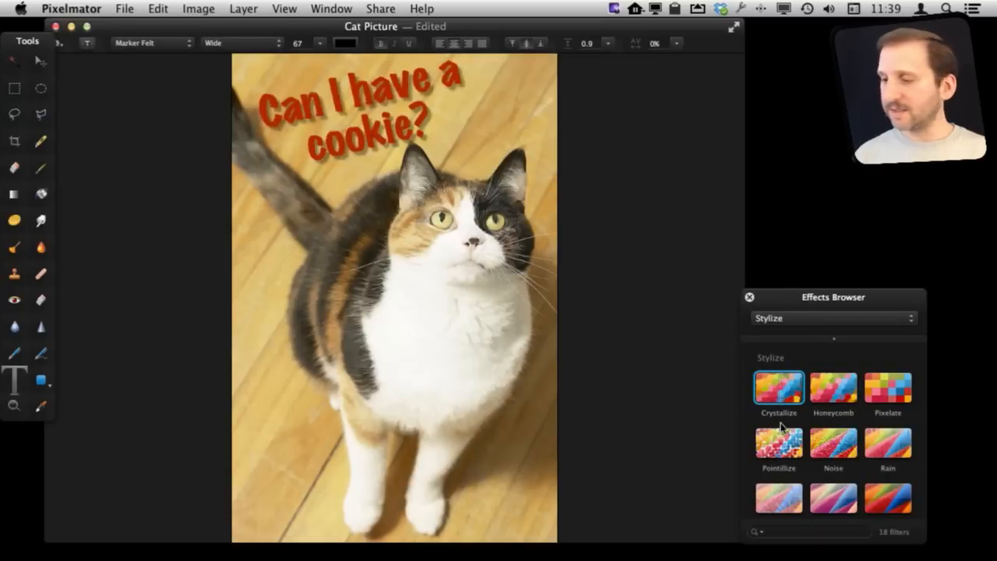
{"action": "left_click", "coordinate": [779, 443]}
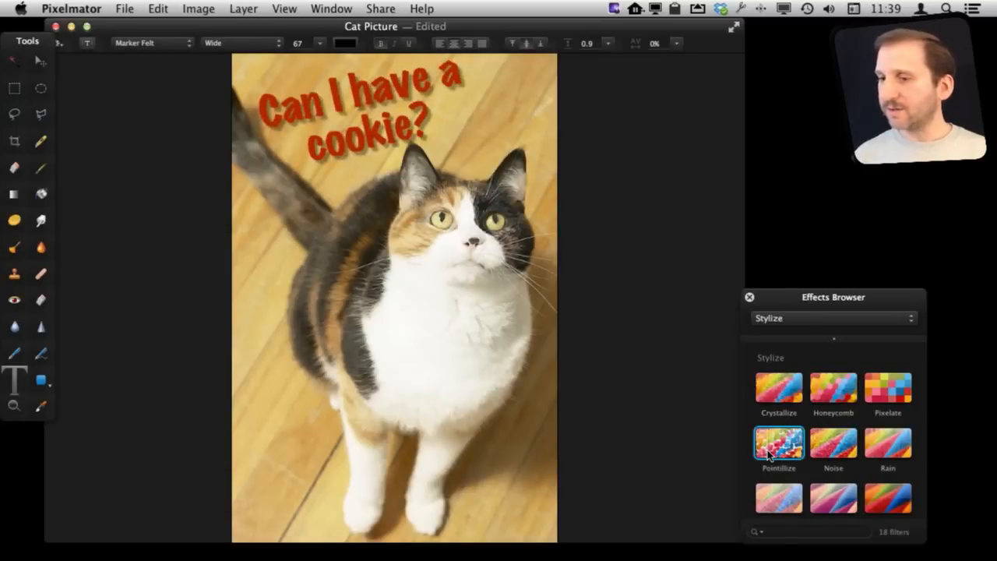
{"action": "double_click", "coordinate": [779, 443]}
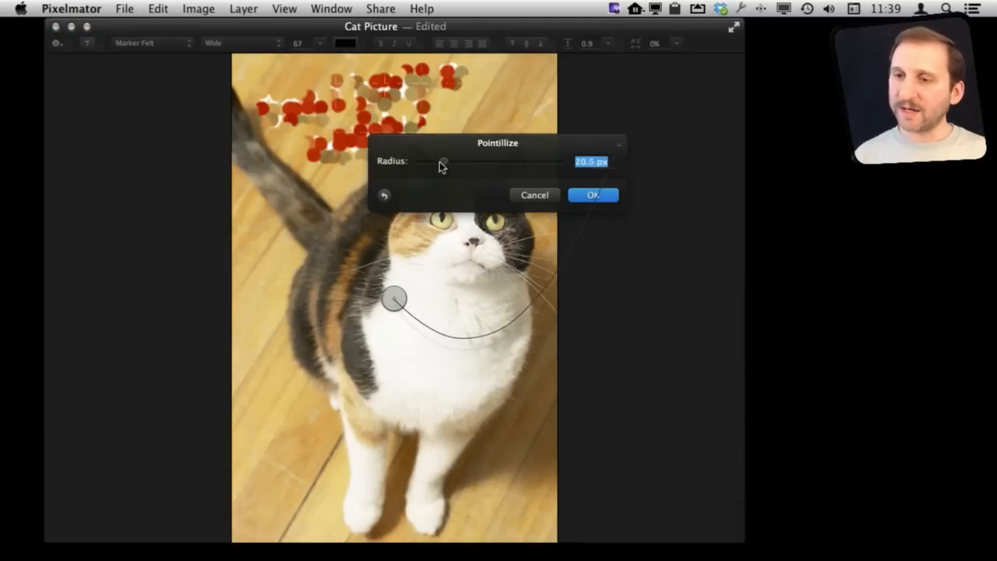
{"action": "left_click_drag", "start_coordinate": [443, 165], "coordinate": [418, 165]}
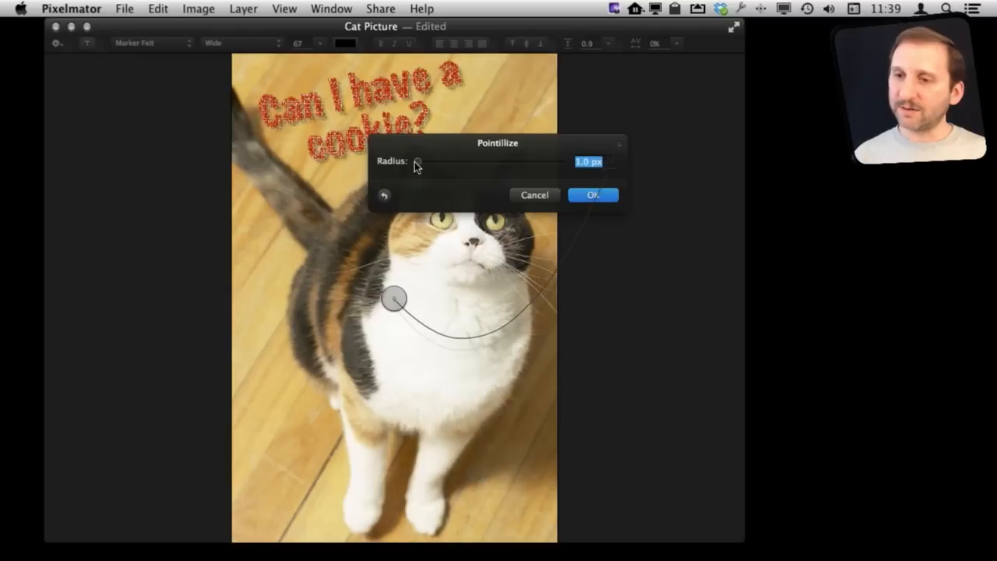
{"action": "left_click", "coordinate": [534, 195]}
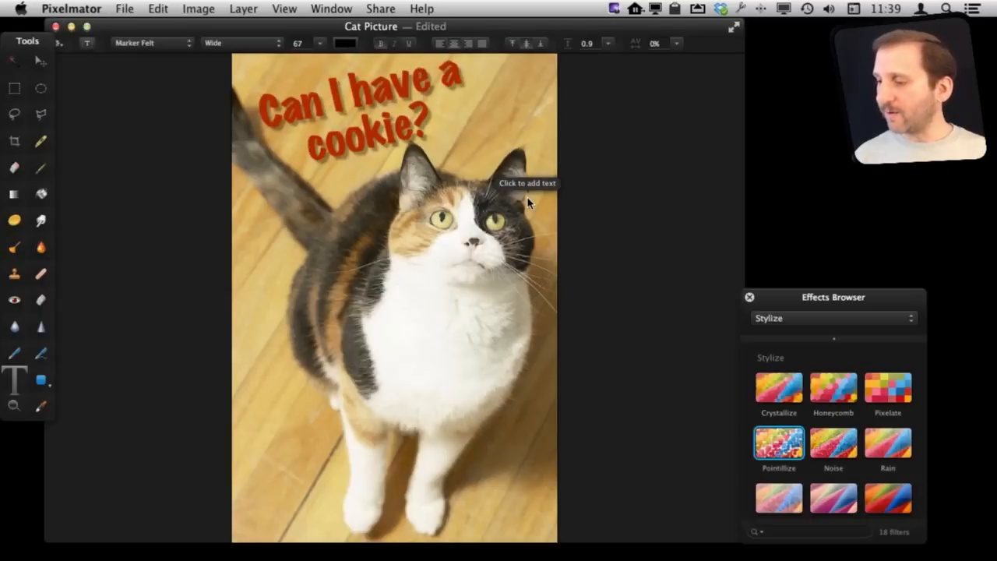
- Choose Linear Bump from the Distortion effects and centre it on the caption
{"action": "left_click", "coordinate": [832, 318]}
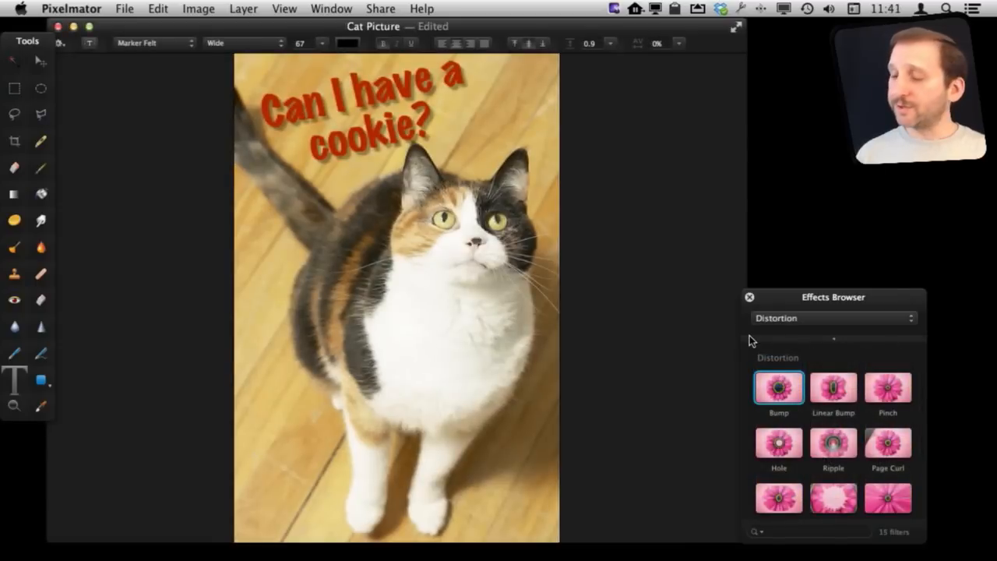
{"action": "mouse_move", "coordinate": [860, 398]}
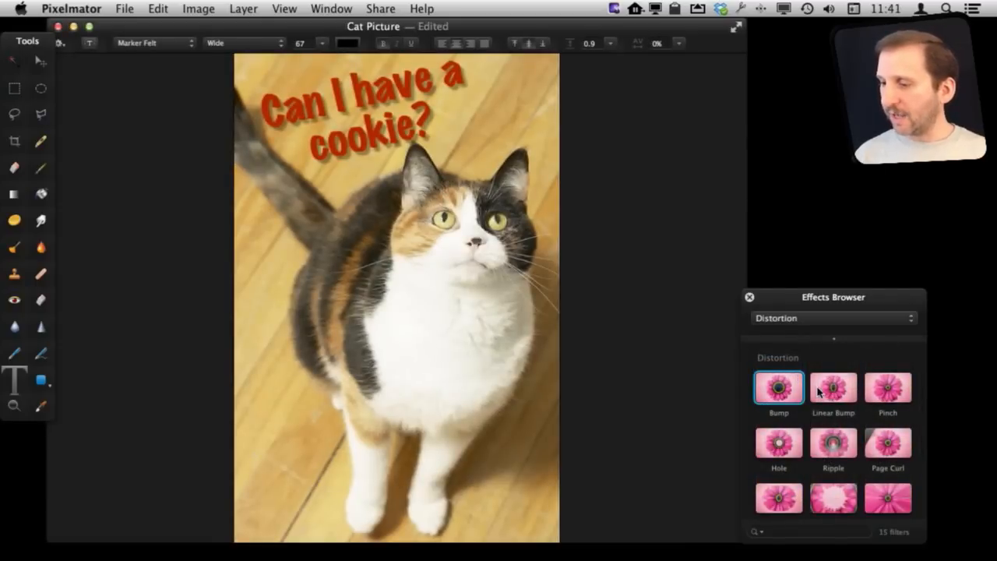
{"action": "double_click", "coordinate": [832, 386]}
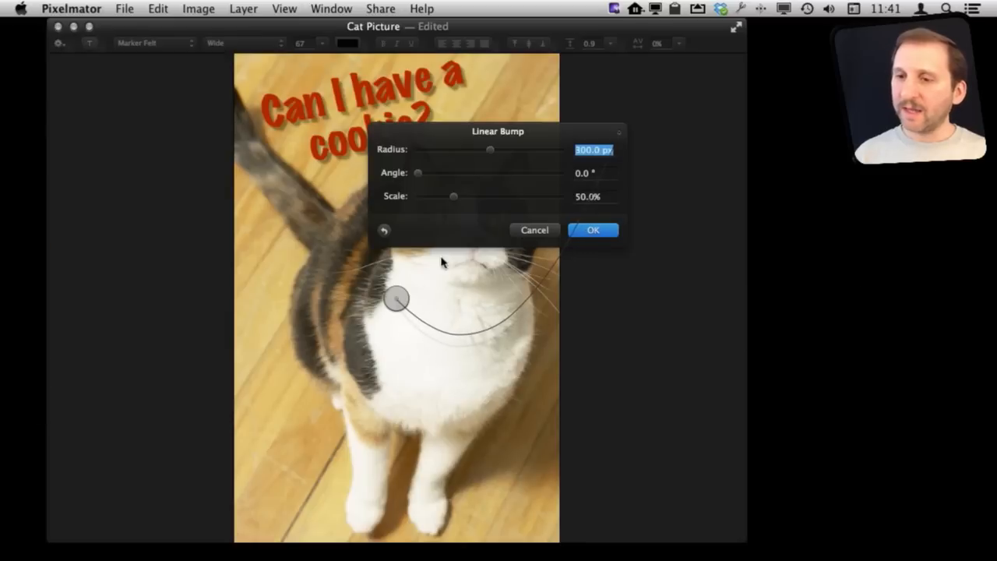
{"action": "left_click_drag", "start_coordinate": [395, 299], "coordinate": [367, 109]}
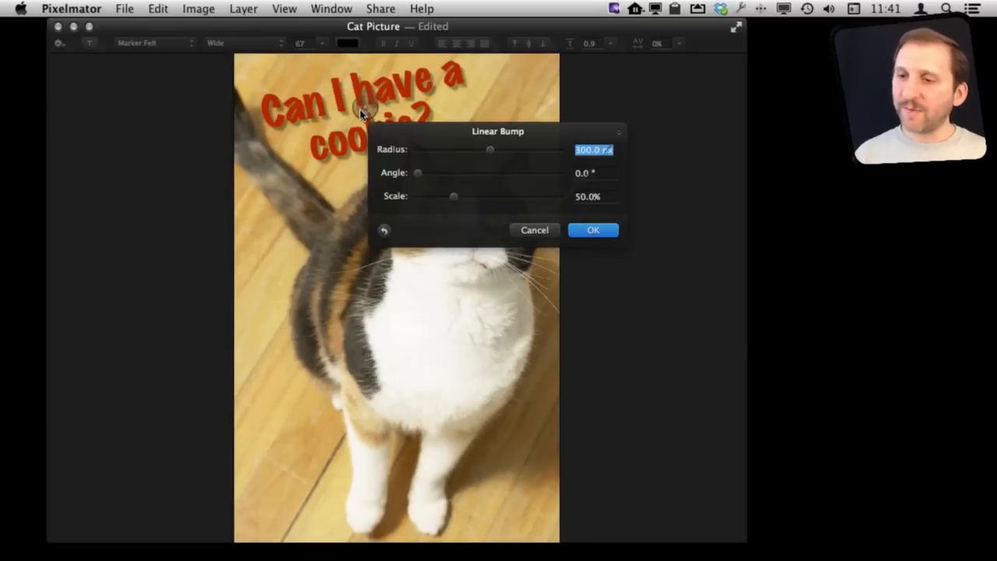
- Adjust the bump's angle, scale and radius, then apply the distortion to the caption
{"action": "left_click_drag", "start_coordinate": [418, 172], "coordinate": [450, 171]}
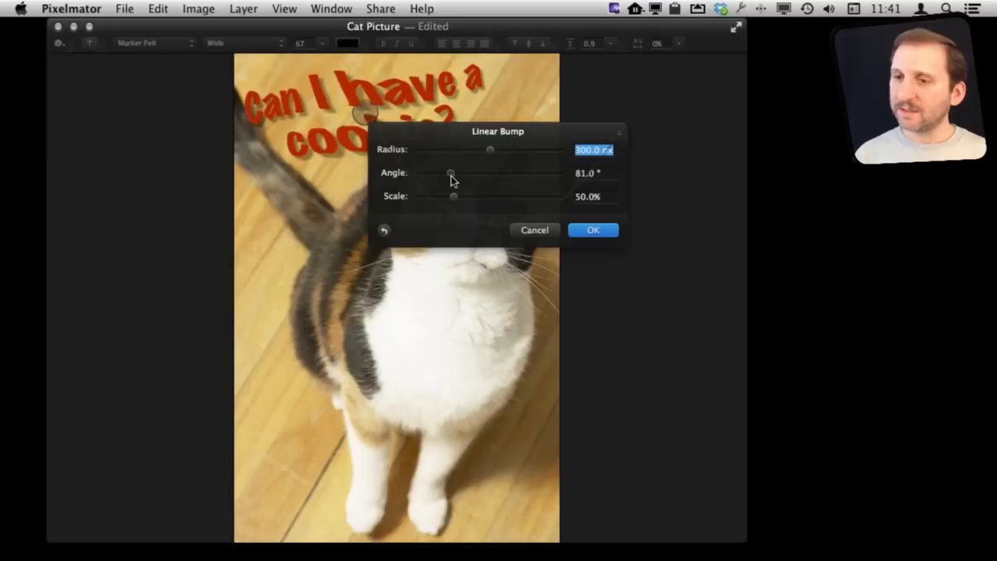
{"action": "left_click_drag", "start_coordinate": [450, 173], "coordinate": [444, 173]}
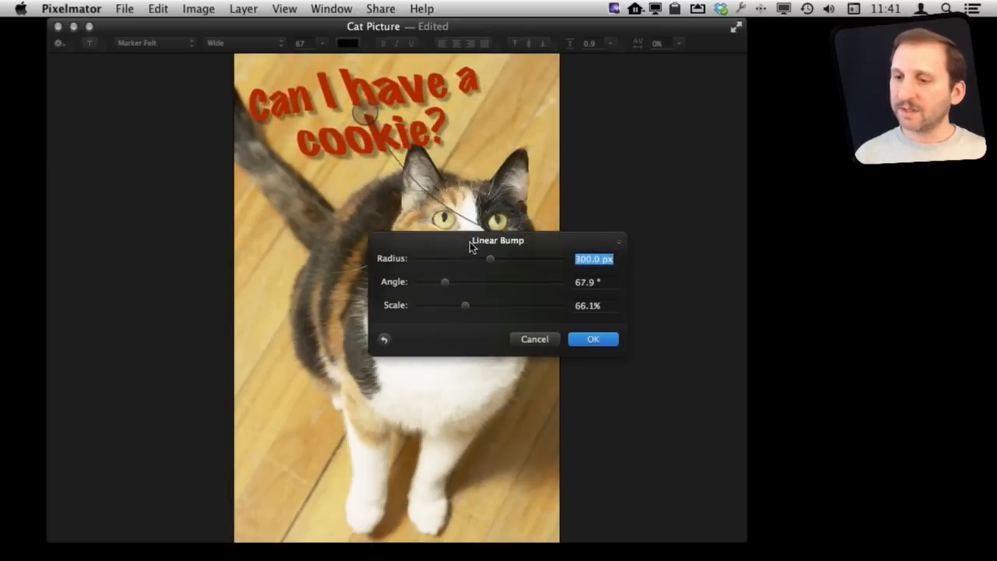
{"action": "left_click_drag", "start_coordinate": [464, 304], "coordinate": [460, 315]}
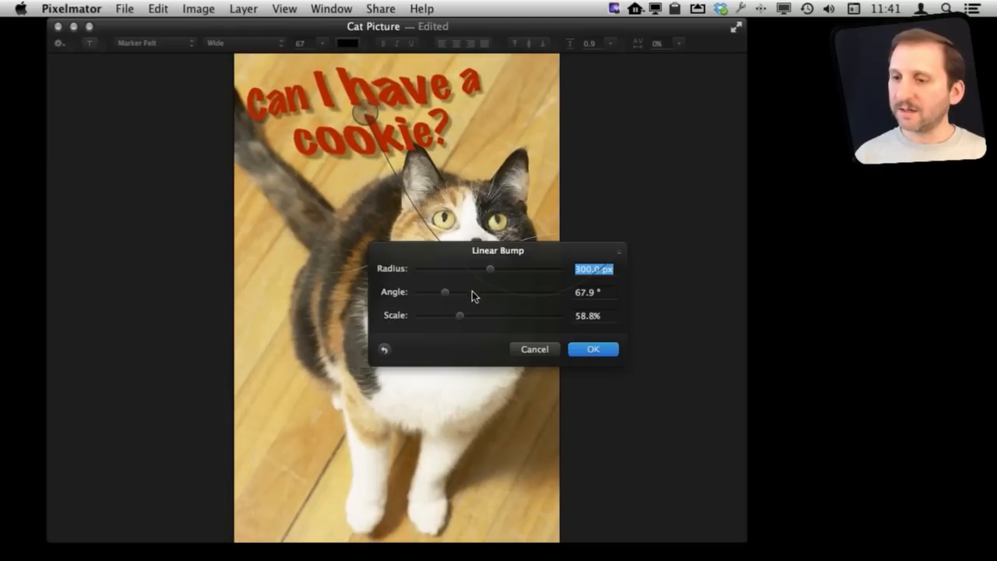
{"action": "left_click_drag", "start_coordinate": [491, 268], "coordinate": [522, 268]}
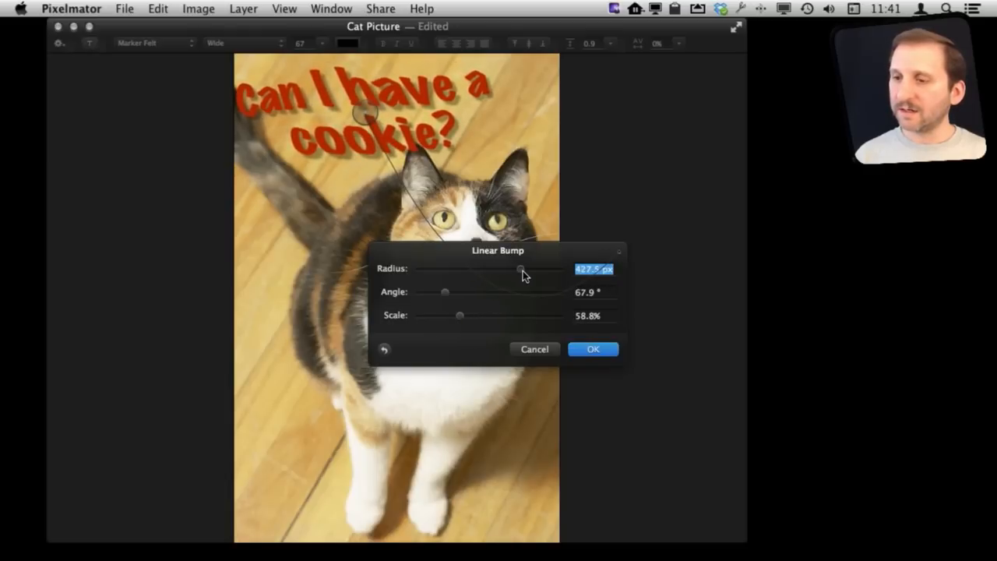
{"action": "left_click", "coordinate": [592, 349]}
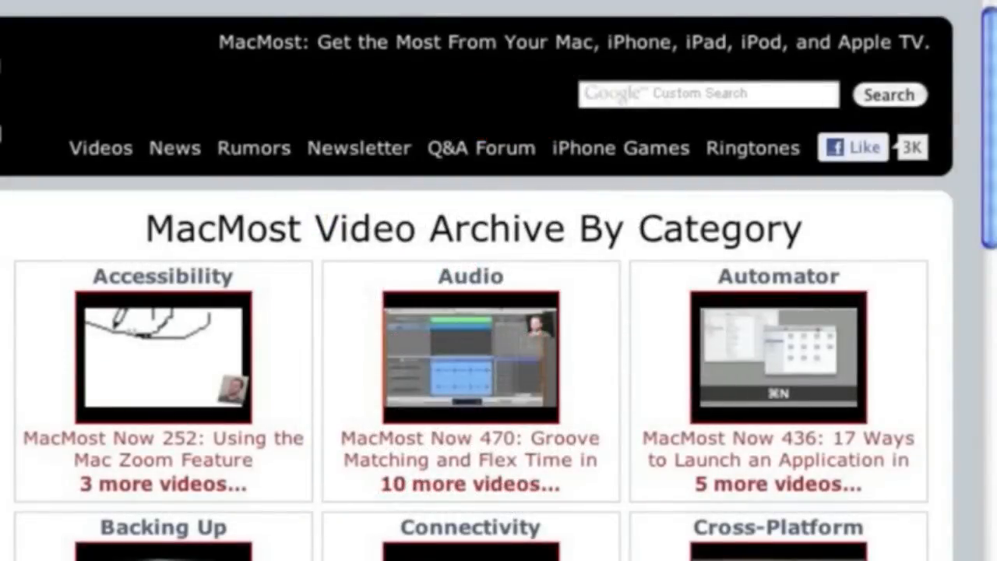
{"action": "mouse_move", "coordinate": [117, 181]}
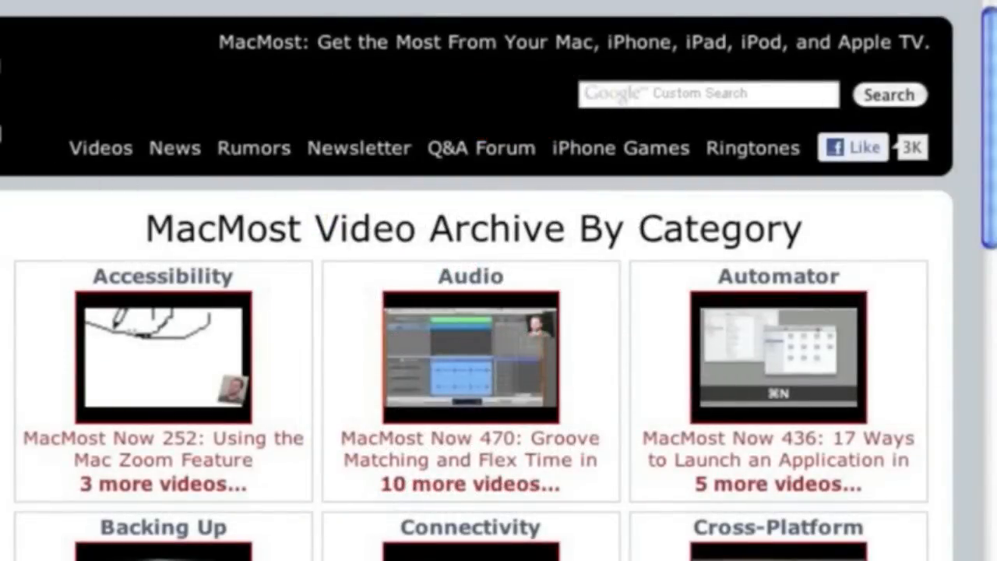
{"action": "scroll", "scroll_direction": "down", "scroll_amount": 3}
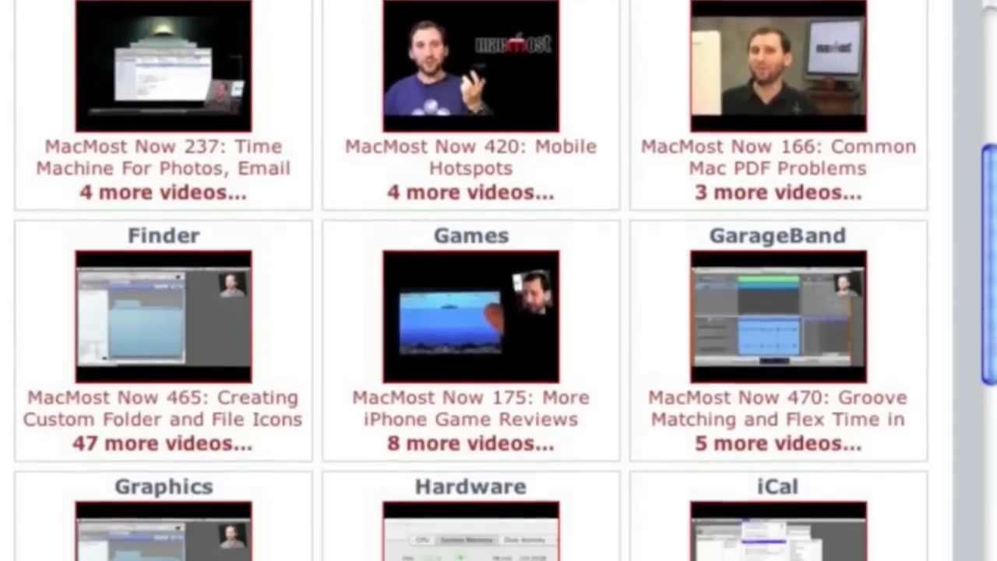
{"action": "scroll", "scroll_direction": "down", "scroll_amount": 3}
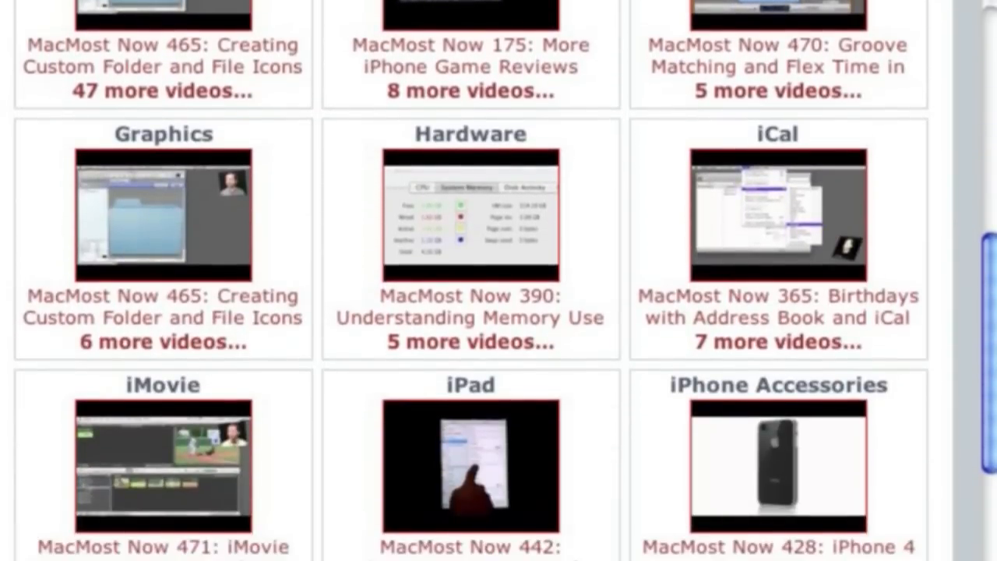